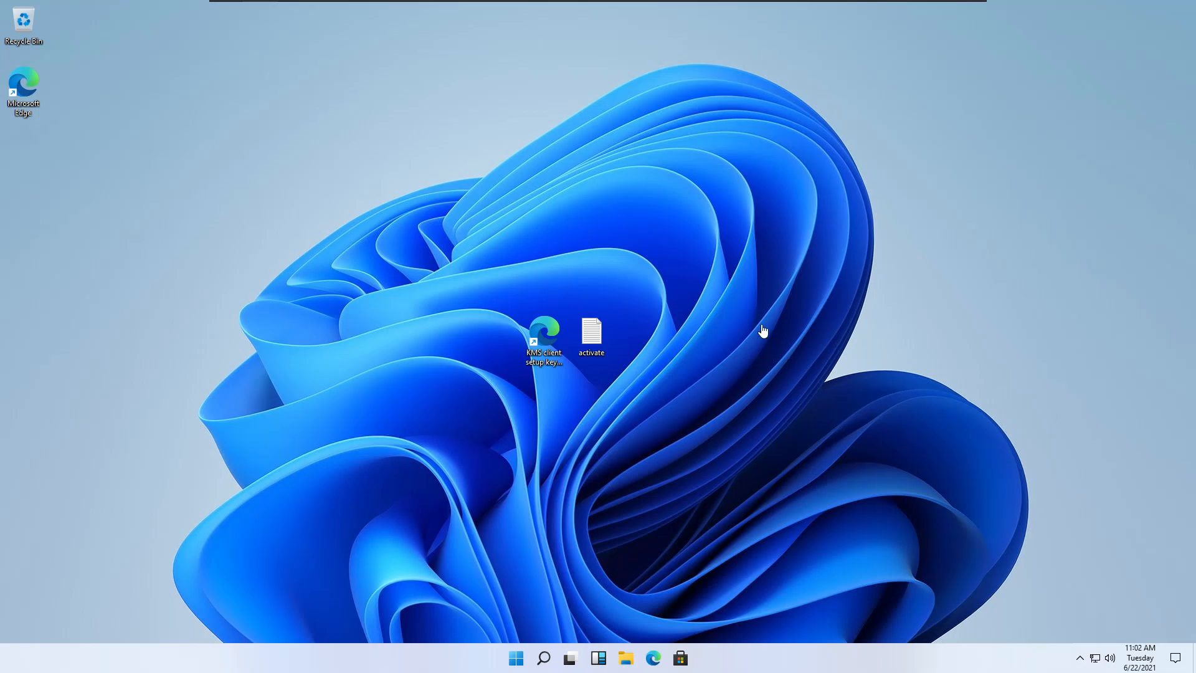
{"action": "mouse_move", "coordinate": [737, 343]}
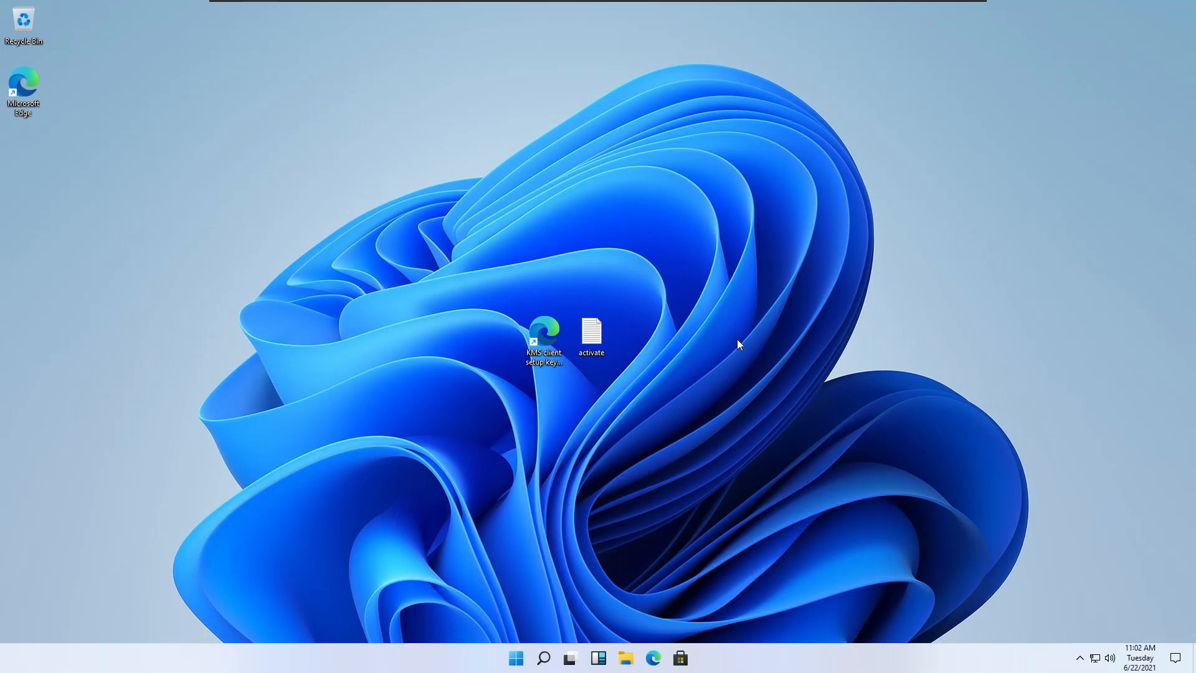
{"action": "mouse_move", "coordinate": [672, 268]}
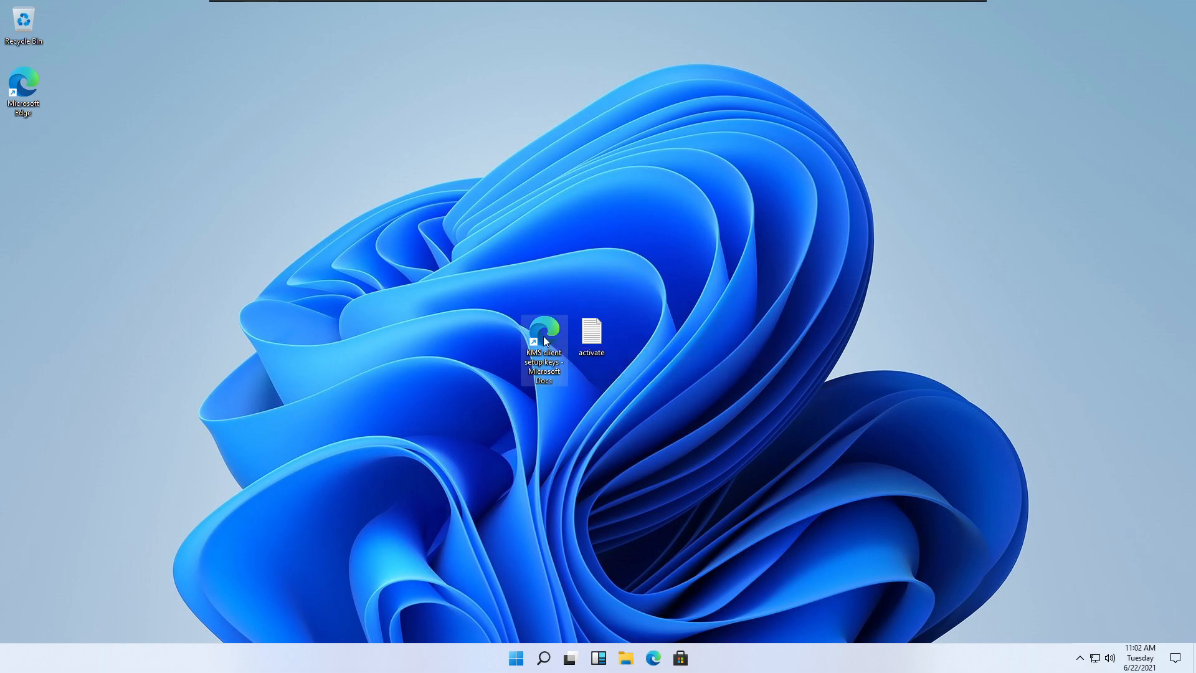
Step: Open the KMS client setup keys shortcut and scroll to the Windows 10 Semi-Annual Channel key table
{"action": "double_click", "coordinate": [543, 341]}
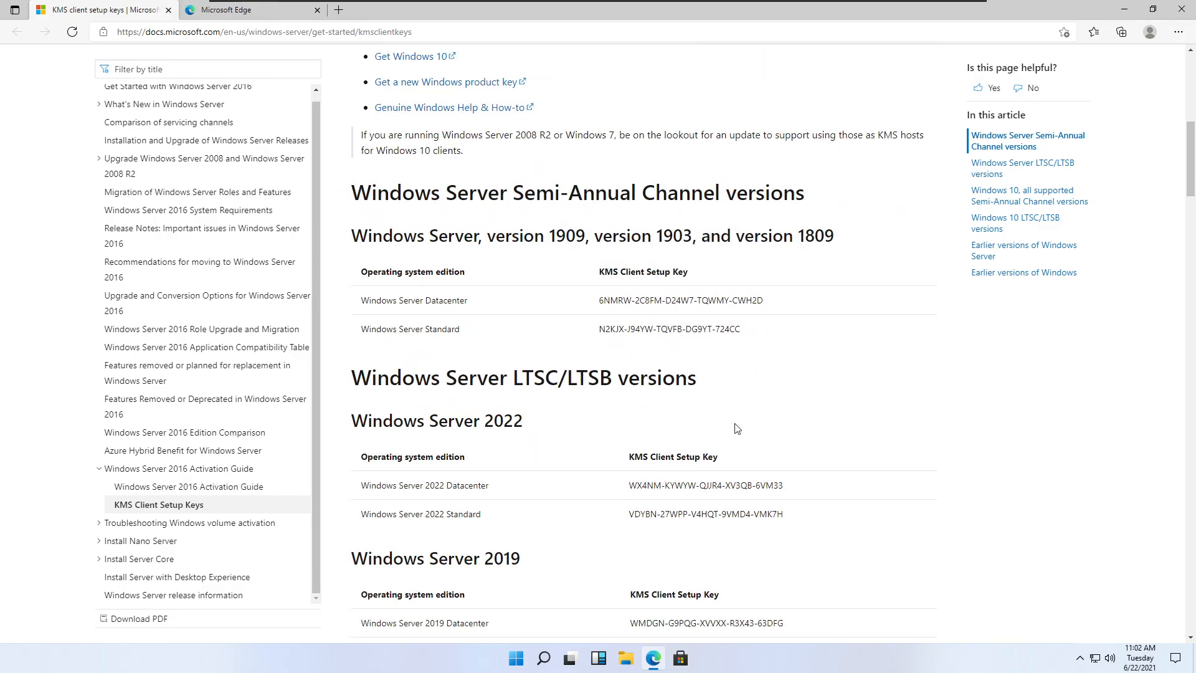
{"action": "scroll", "scroll_direction": "down", "scroll_amount": 3}
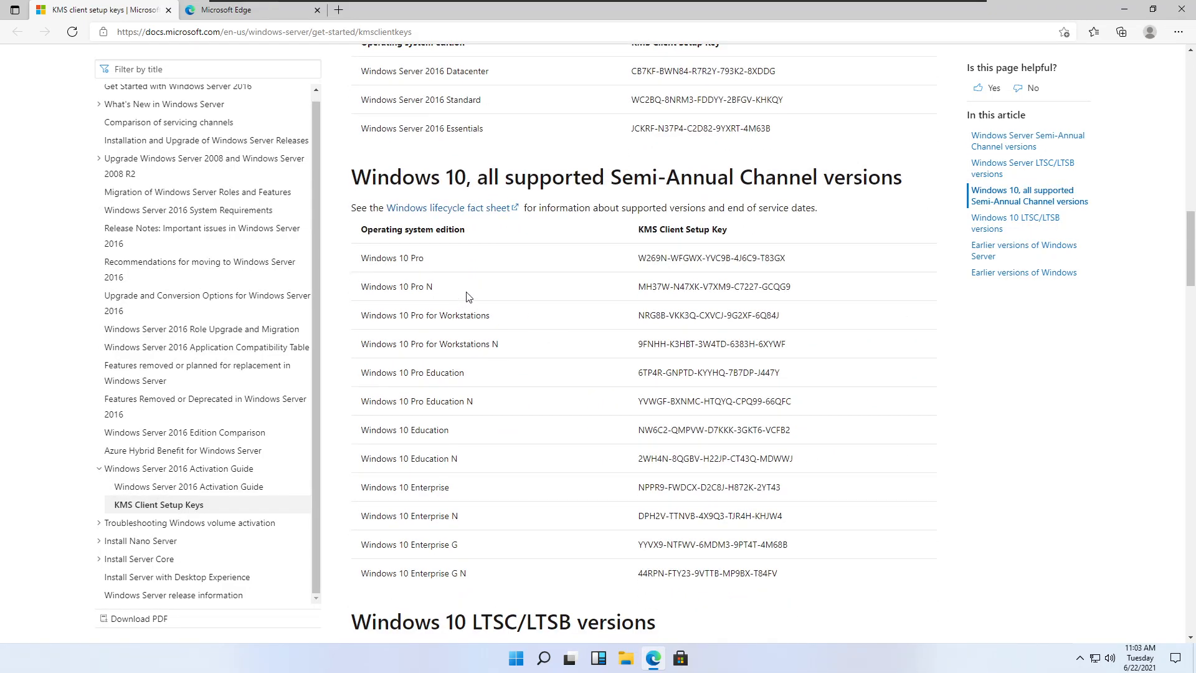
{"action": "scroll", "scroll_direction": "down", "scroll_amount": 3}
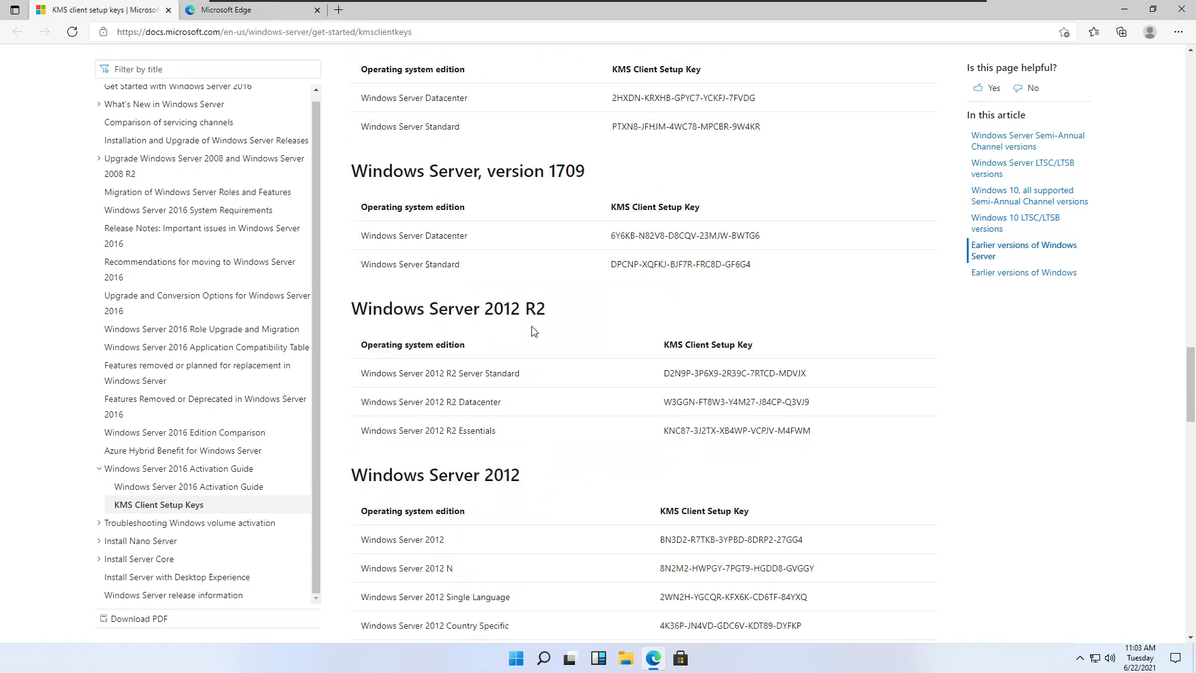
{"action": "scroll", "scroll_direction": "down", "scroll_amount": 3}
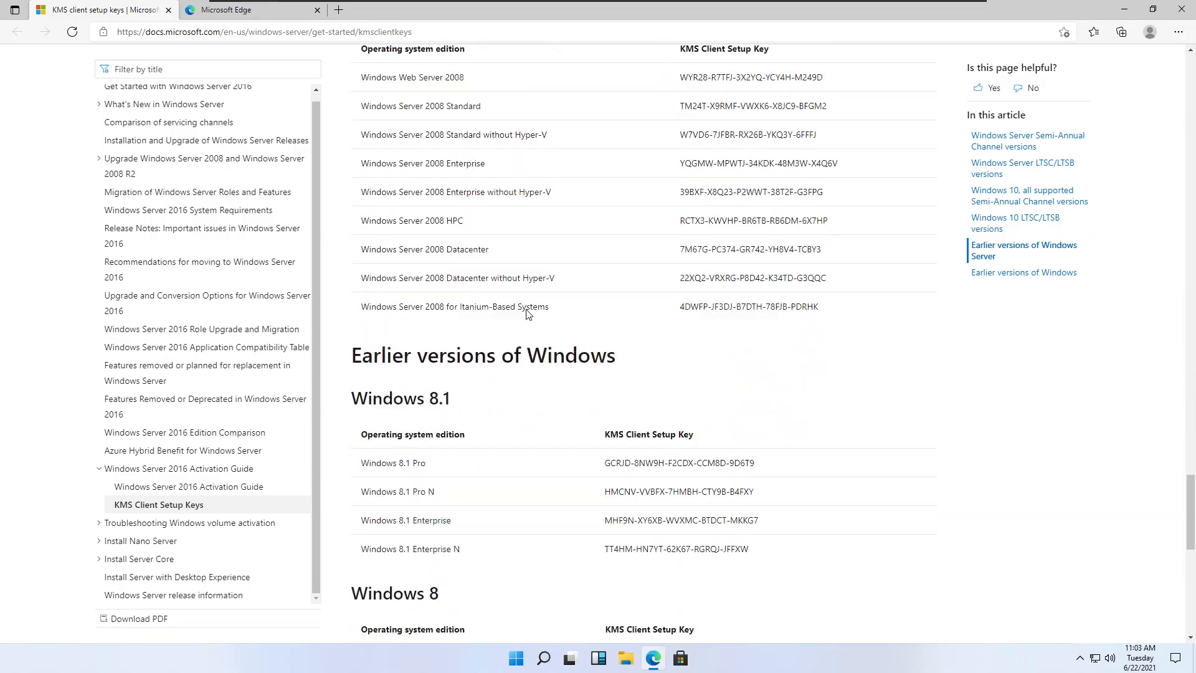
{"action": "scroll", "scroll_direction": "down", "scroll_amount": 3}
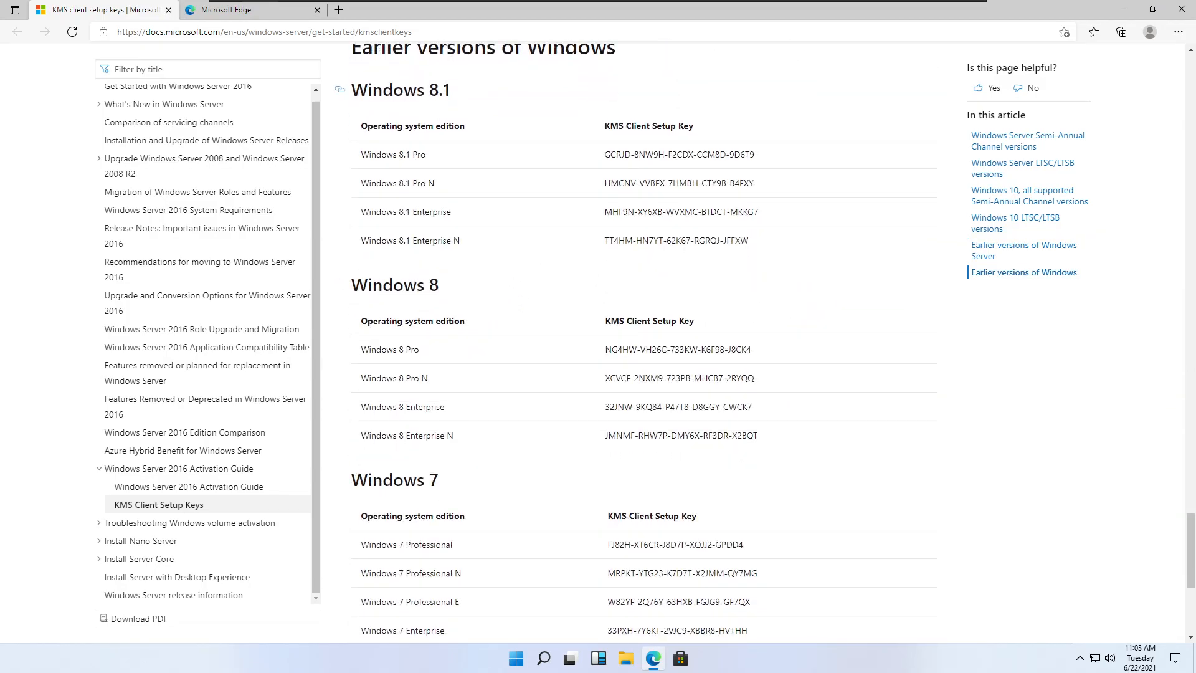
{"action": "scroll", "scroll_direction": "down", "scroll_amount": 3}
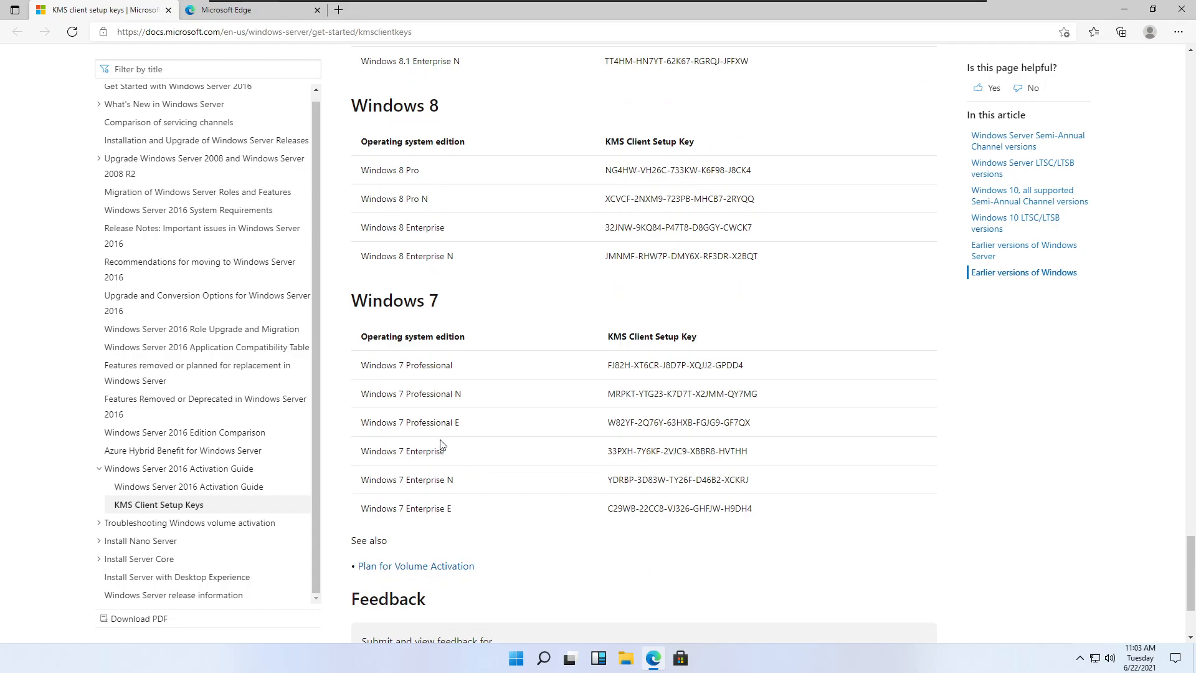
{"action": "mouse_move", "coordinate": [423, 219]}
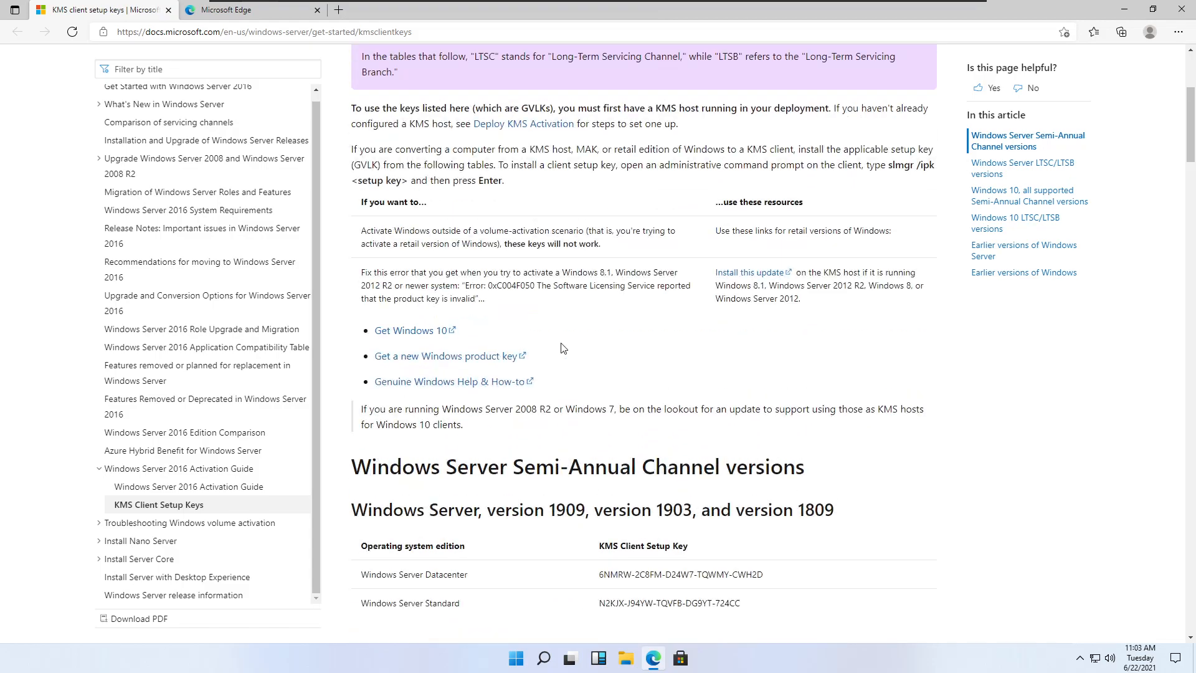
{"action": "scroll", "scroll_direction": "down", "scroll_amount": 3}
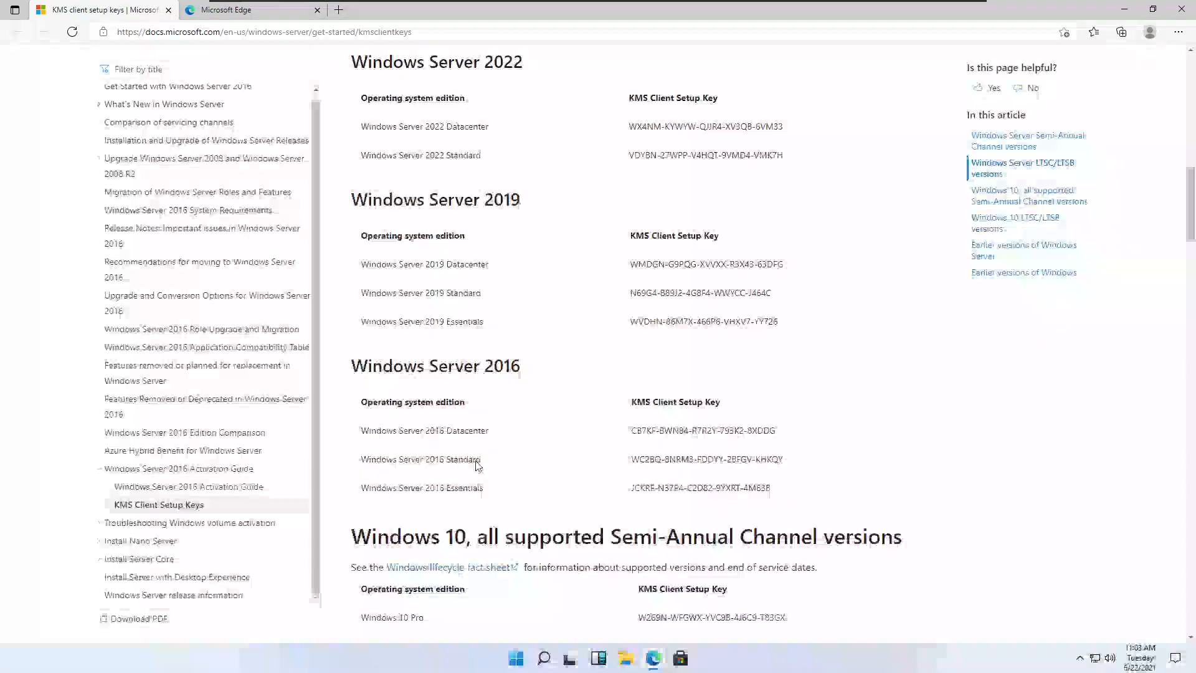
{"action": "scroll", "scroll_direction": "down", "scroll_amount": 3}
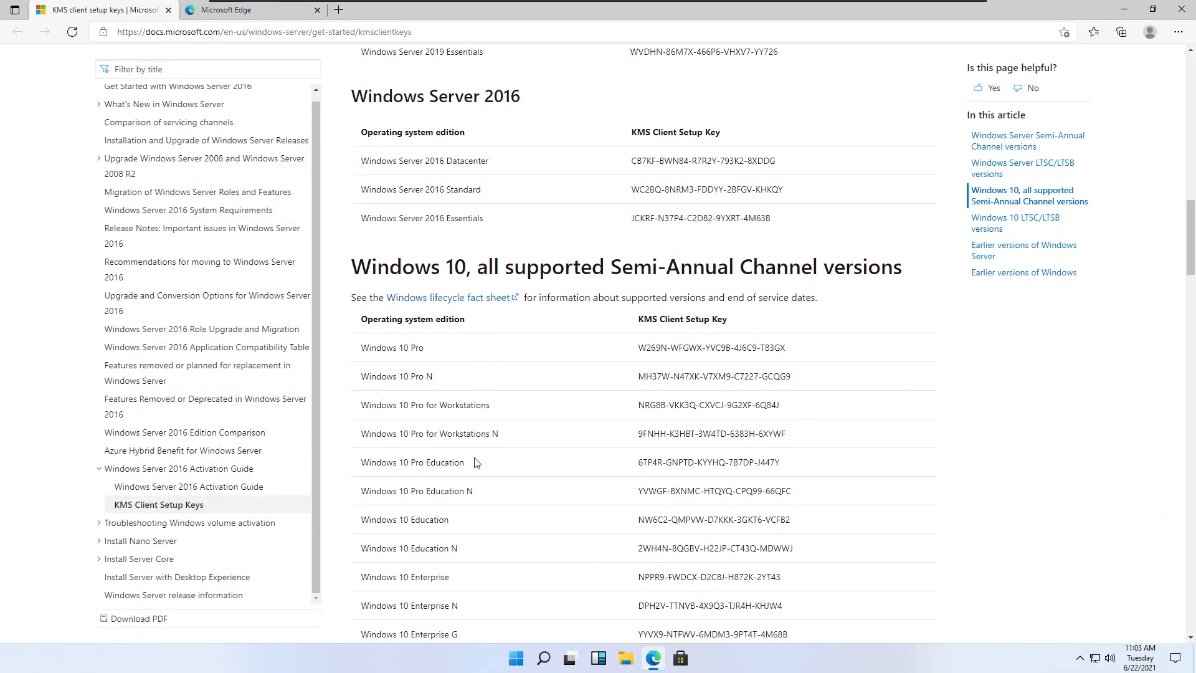
{"action": "scroll", "scroll_direction": "down", "scroll_amount": 3}
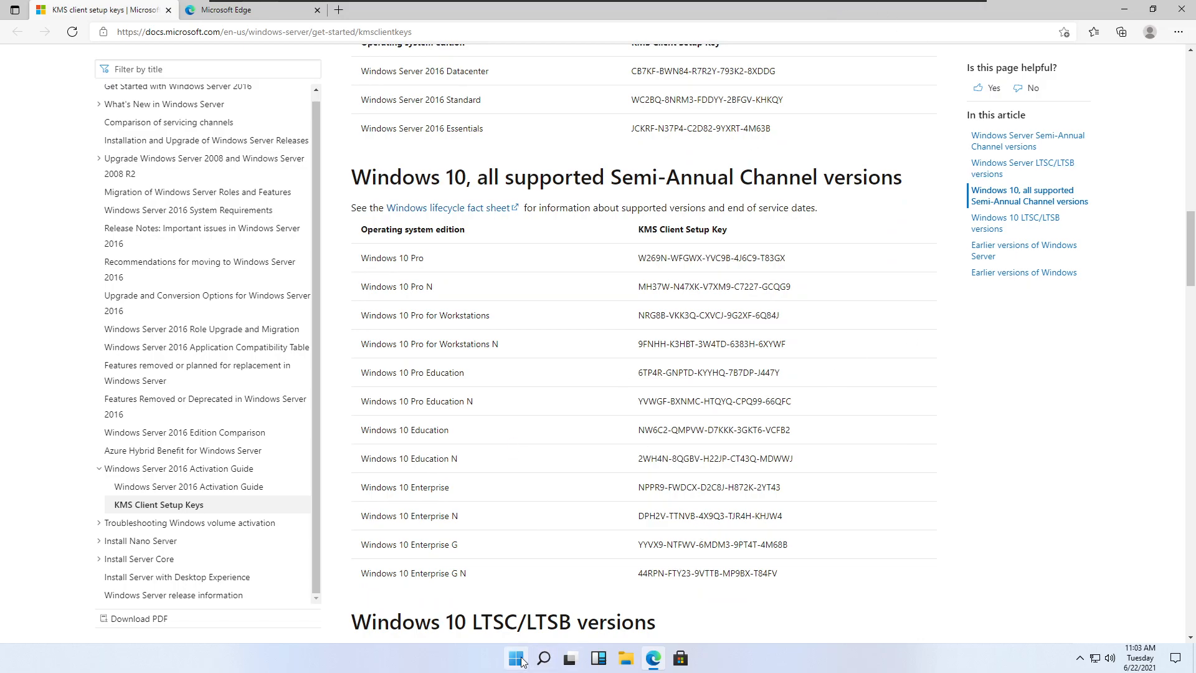
Step: Search for cmd and launch Command Prompt as administrator, approving the UAC prompt
{"action": "type", "text": "cmd"}
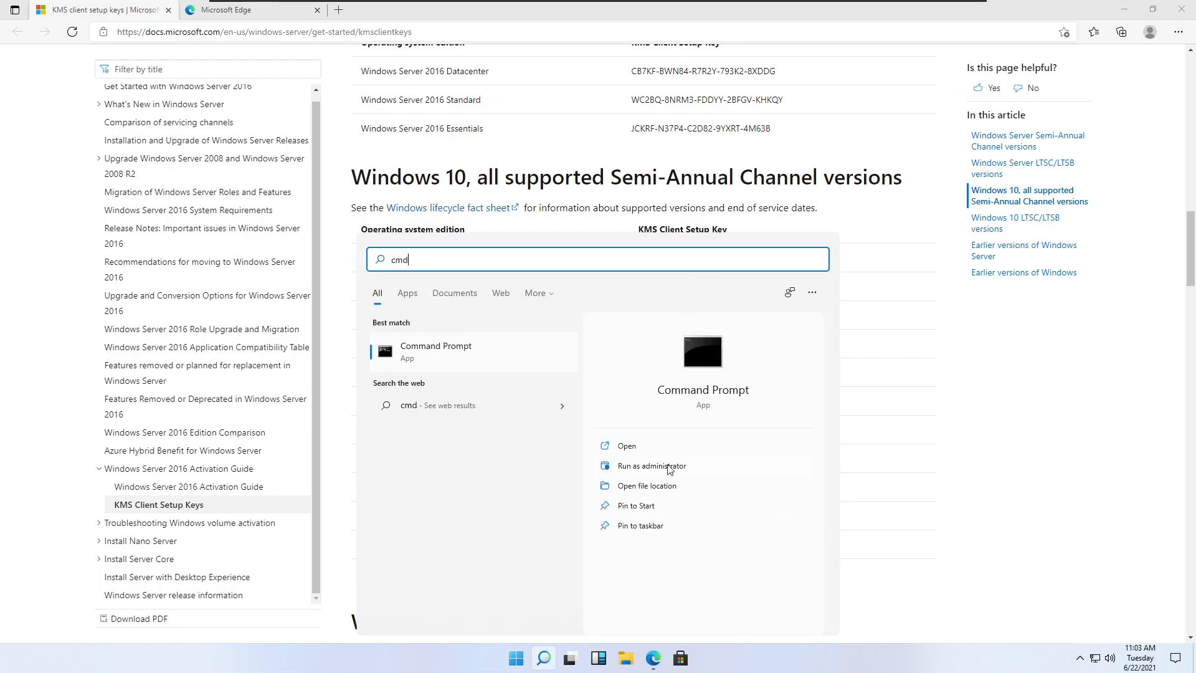
{"action": "left_click", "coordinate": [650, 465]}
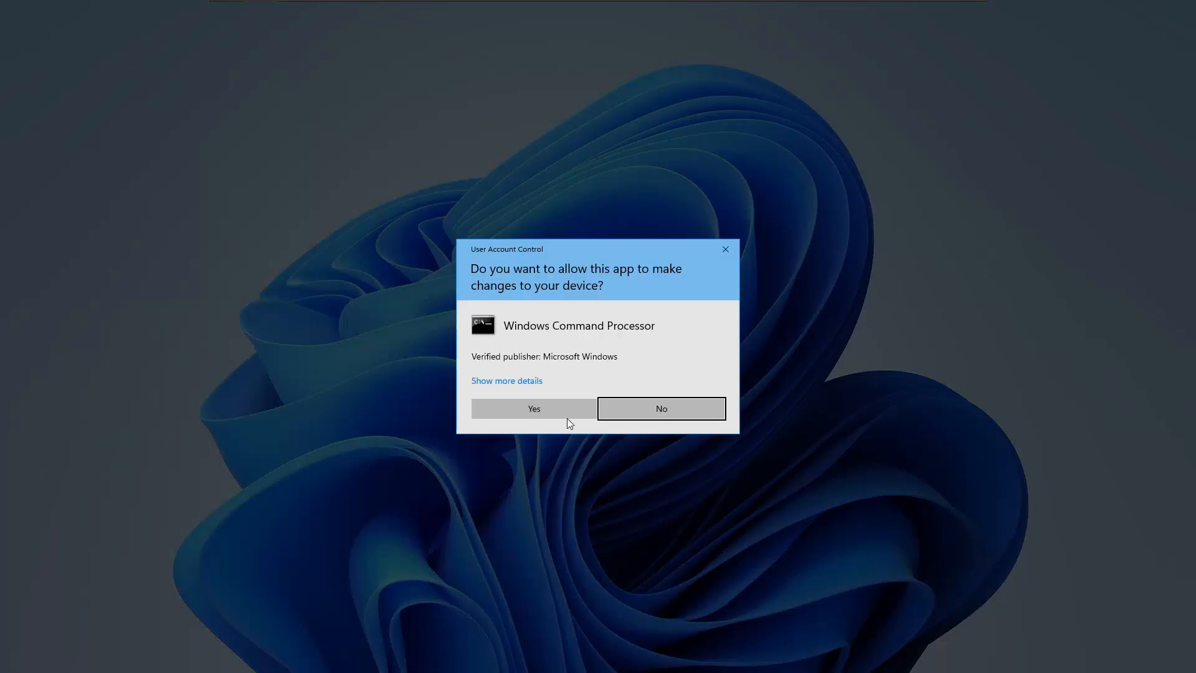
{"action": "left_click", "coordinate": [533, 408]}
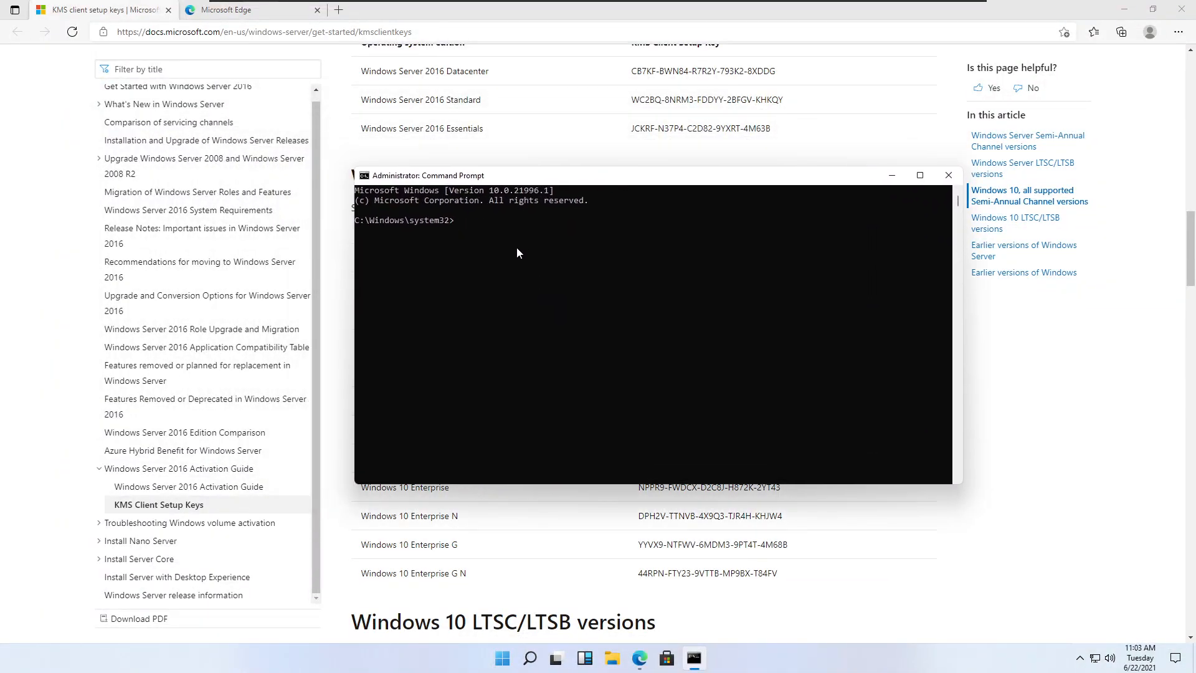
{"action": "mouse_move", "coordinate": [518, 290]}
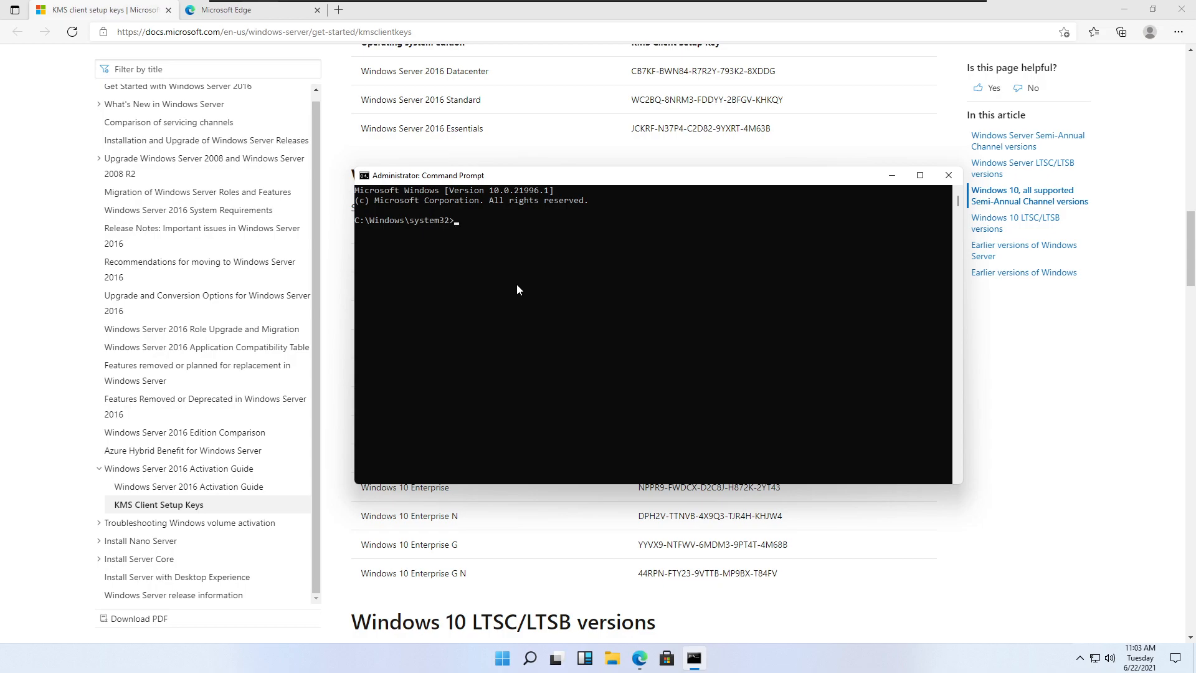
{"action": "type", "text": "s"}
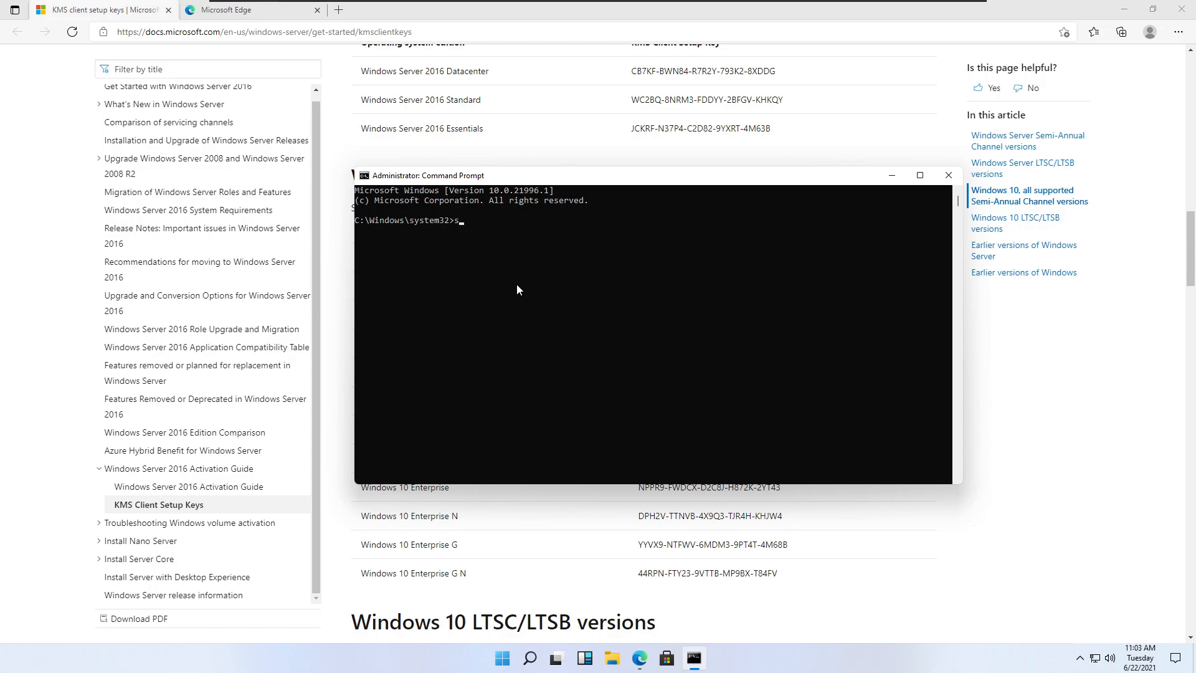
{"action": "type", "text": "lm"}
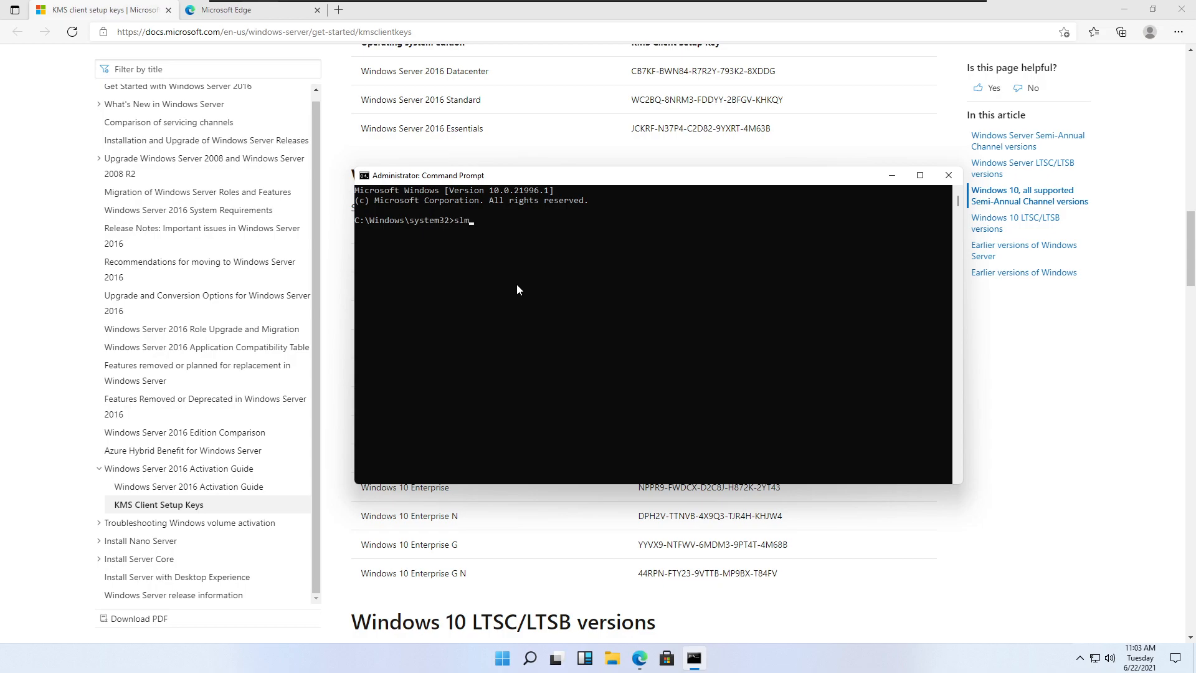
{"action": "type", "text": "mgr /"}
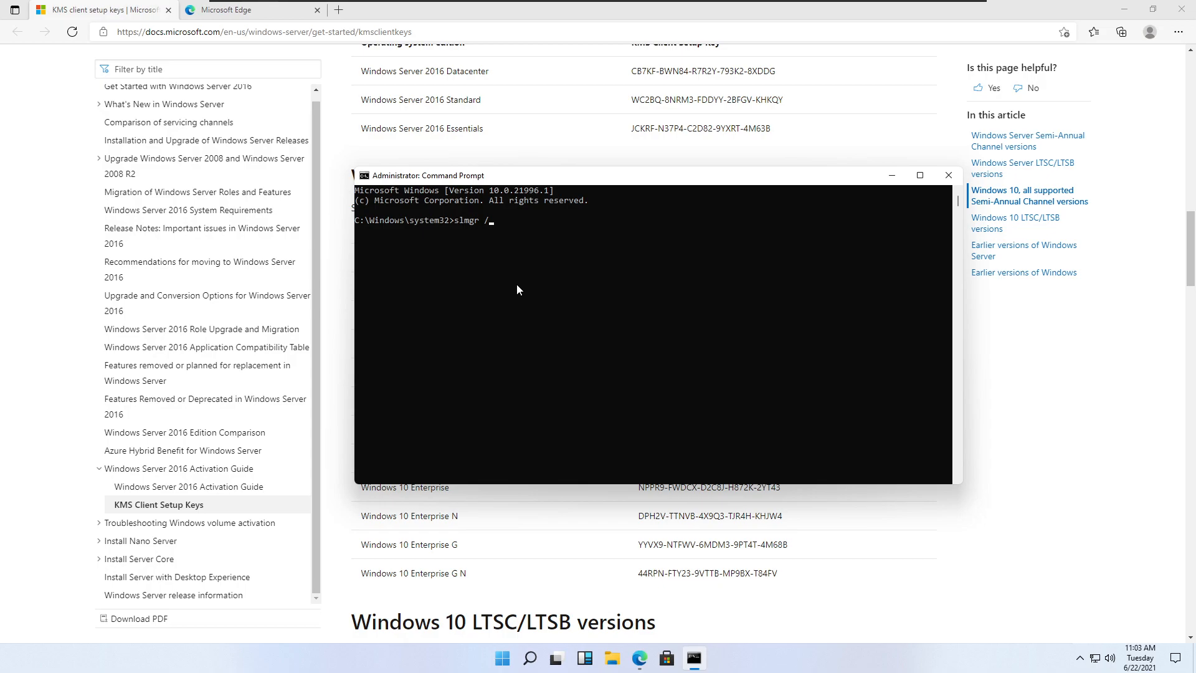
{"action": "type", "text": "ipk"}
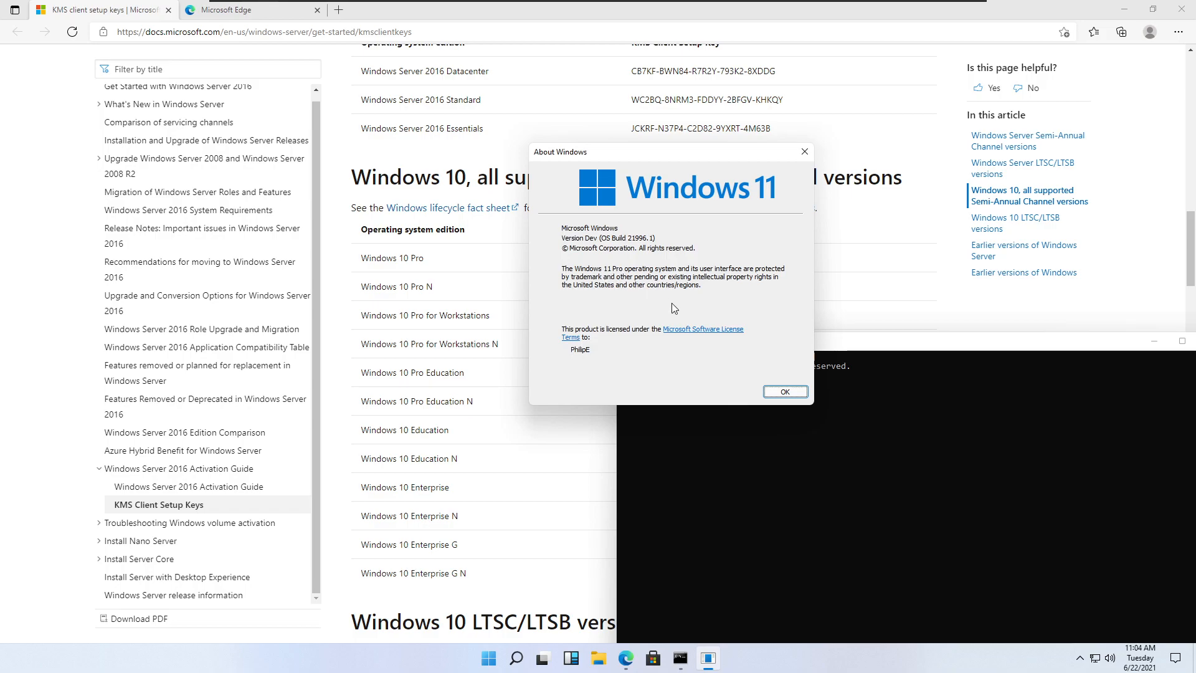
{"action": "left_click", "coordinate": [784, 391]}
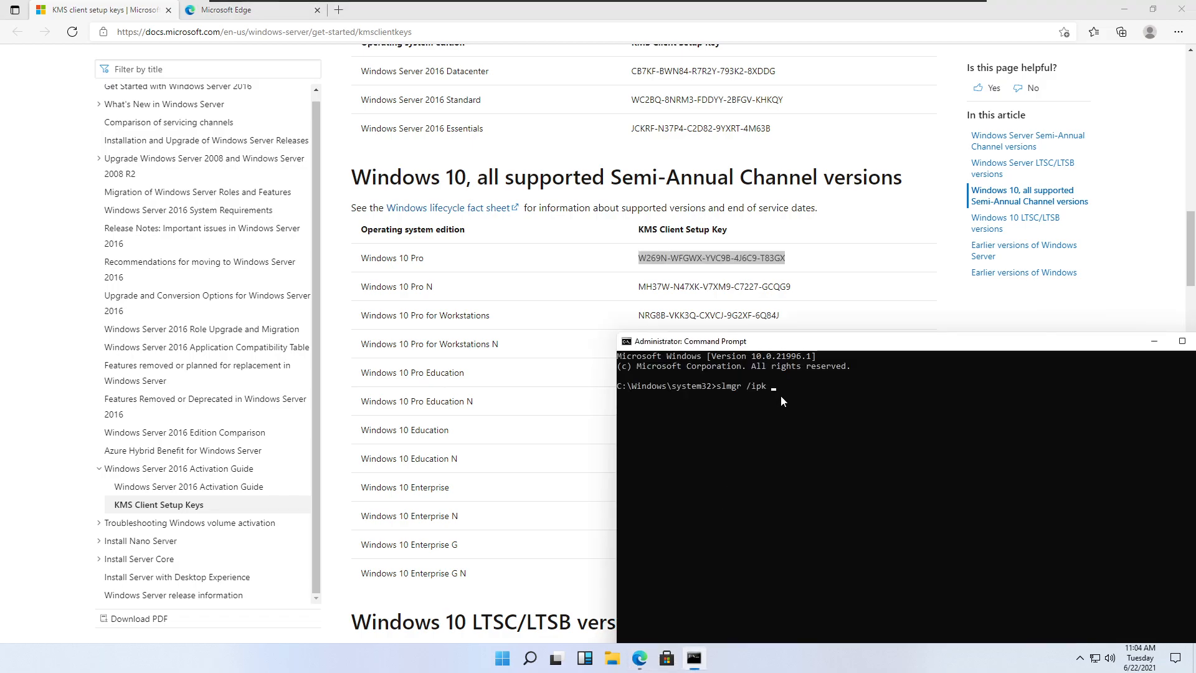
{"action": "type", "text": "W269N-WFGWX-YVC9B-4J6C9-T83GX"}
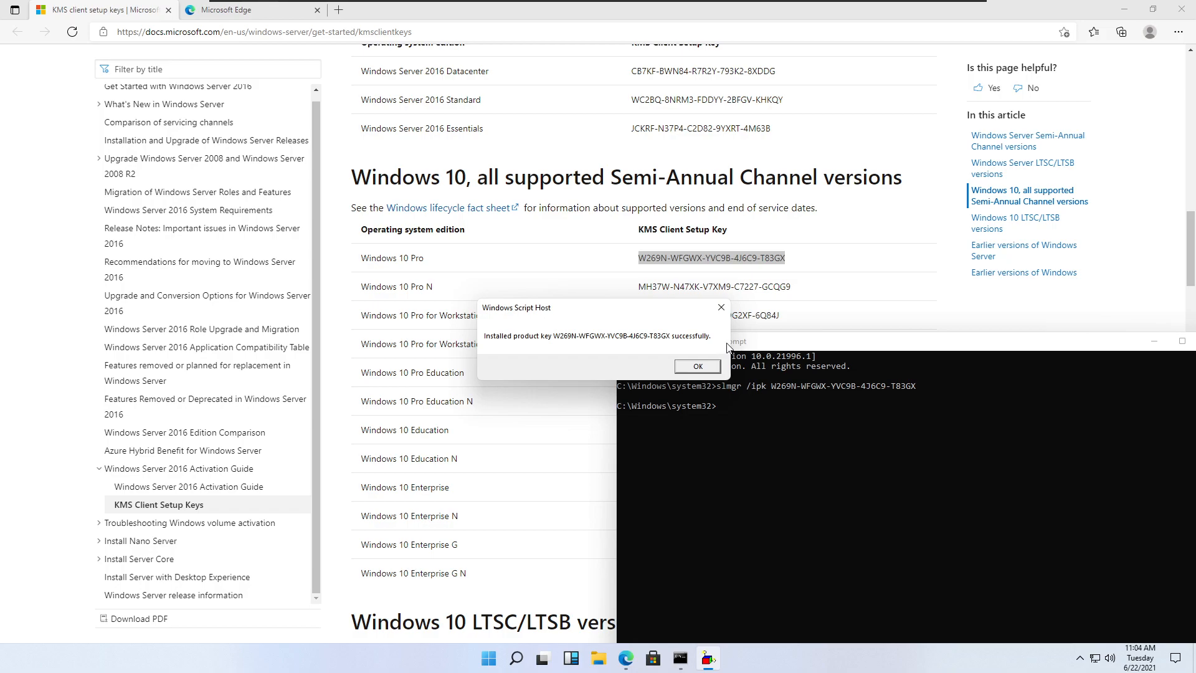
{"action": "left_click", "coordinate": [695, 366]}
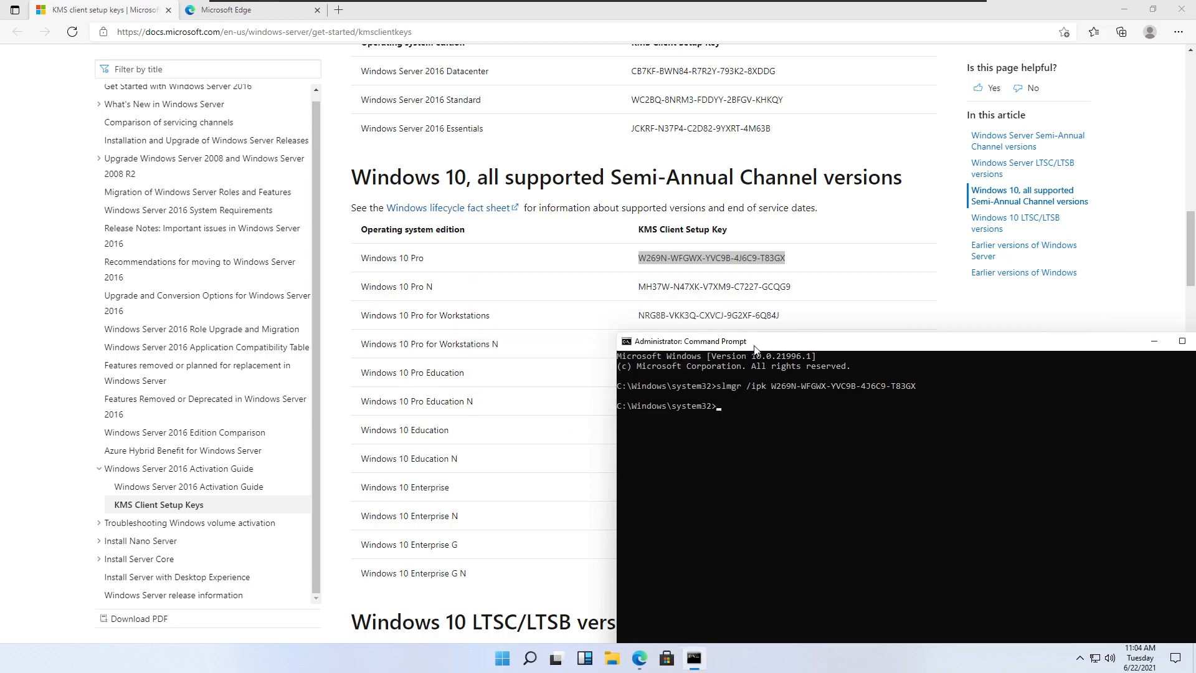
Step: Set the KMS host to kms8.msguides.com with slmgr /skms and acknowledge the success message
{"action": "left_click_drag", "start_coordinate": [685, 340], "coordinate": [765, 321]}
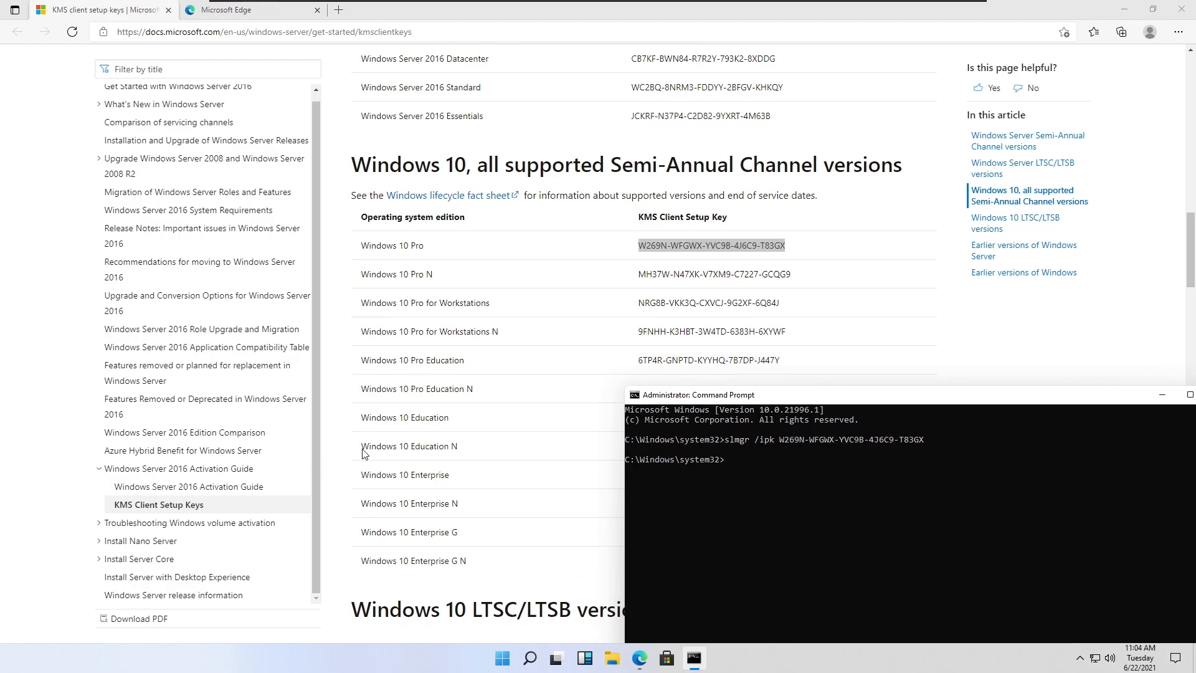
{"action": "scroll", "scroll_direction": "down", "scroll_amount": 3}
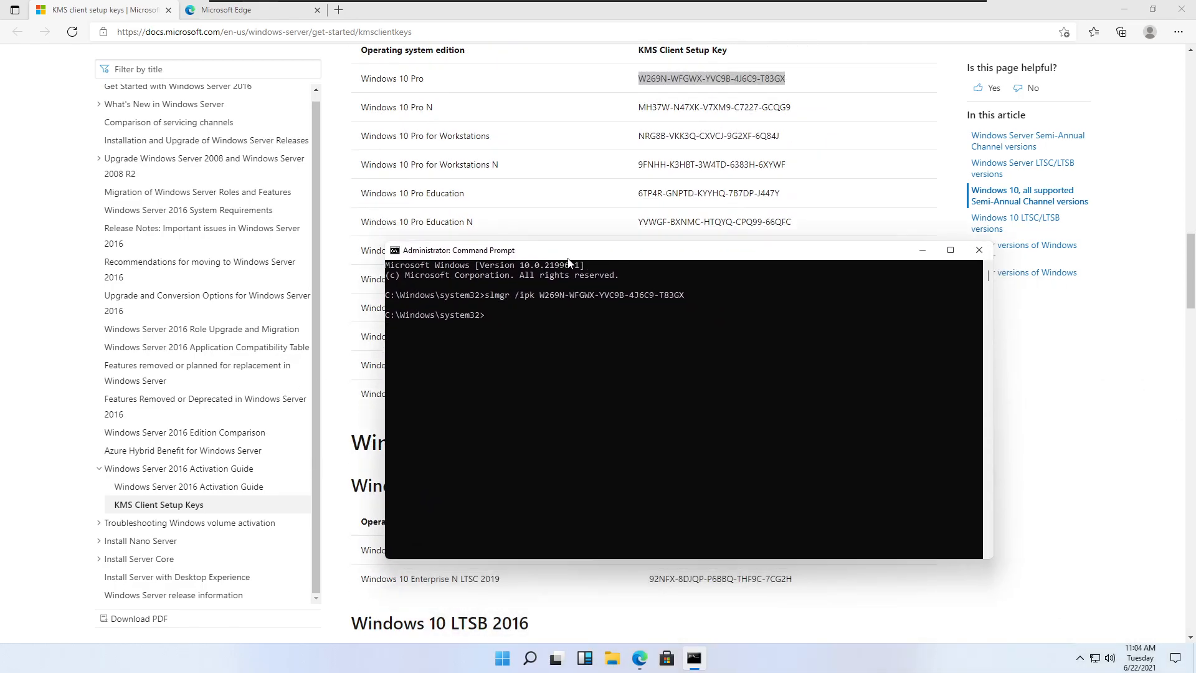
{"action": "mouse_move", "coordinate": [566, 308]}
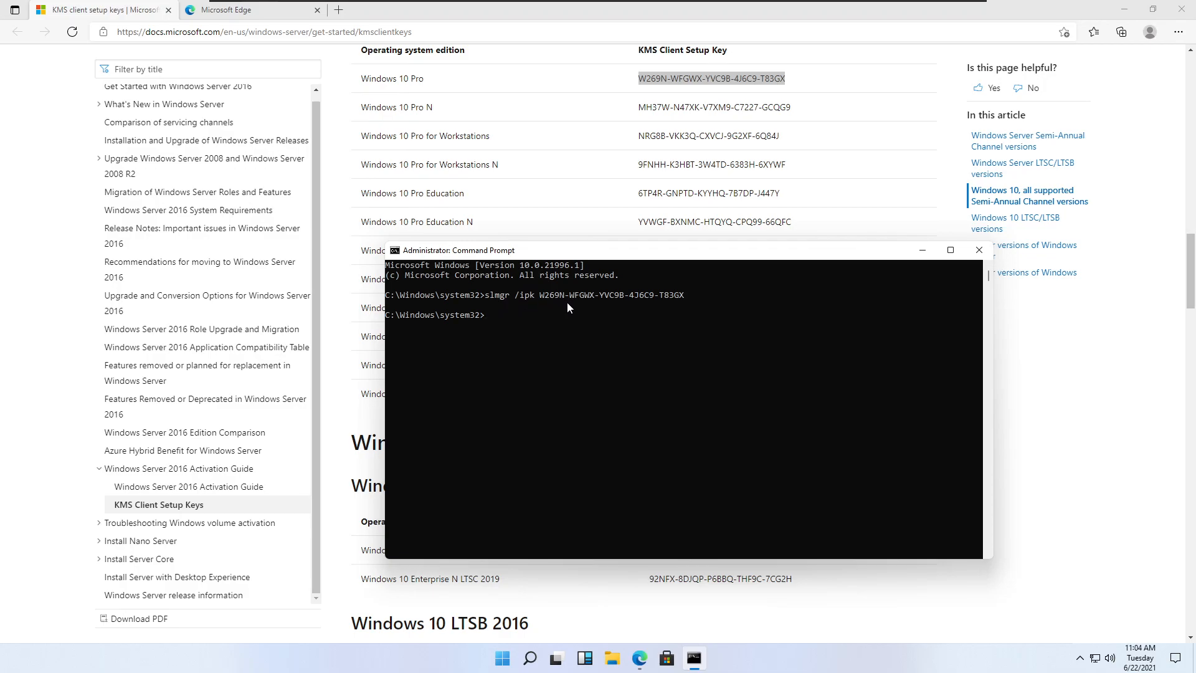
{"action": "mouse_move", "coordinate": [672, 319]}
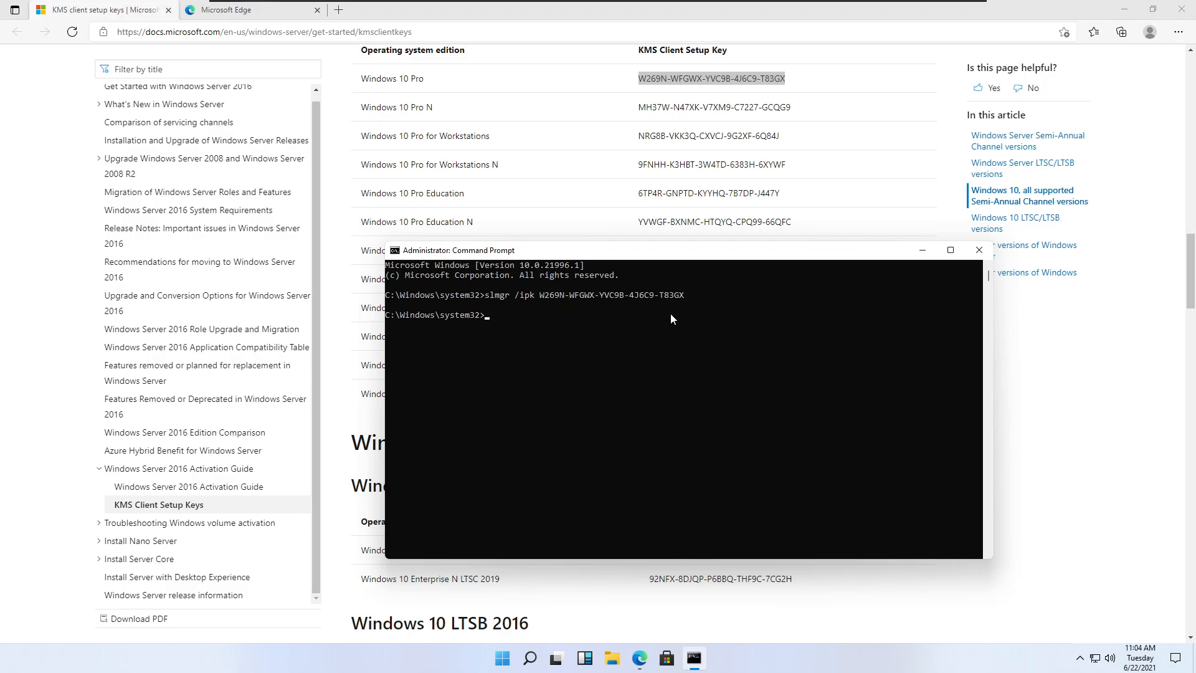
{"action": "type", "text": "slmgr /"}
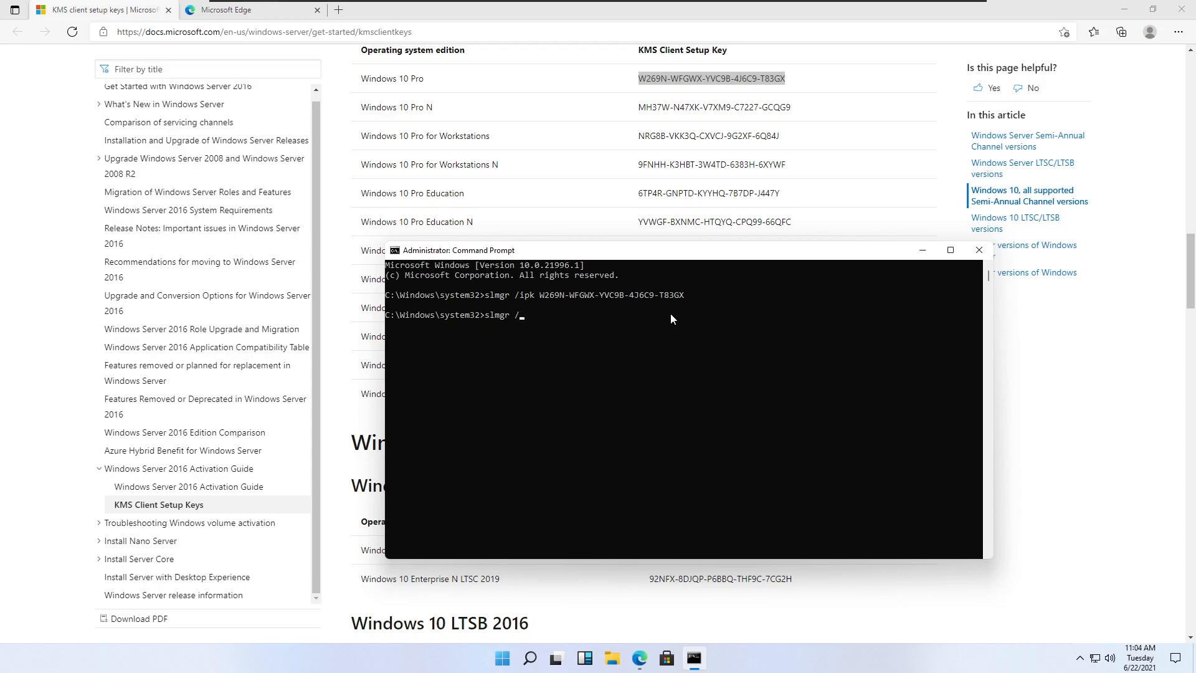
{"action": "type", "text": "skms"}
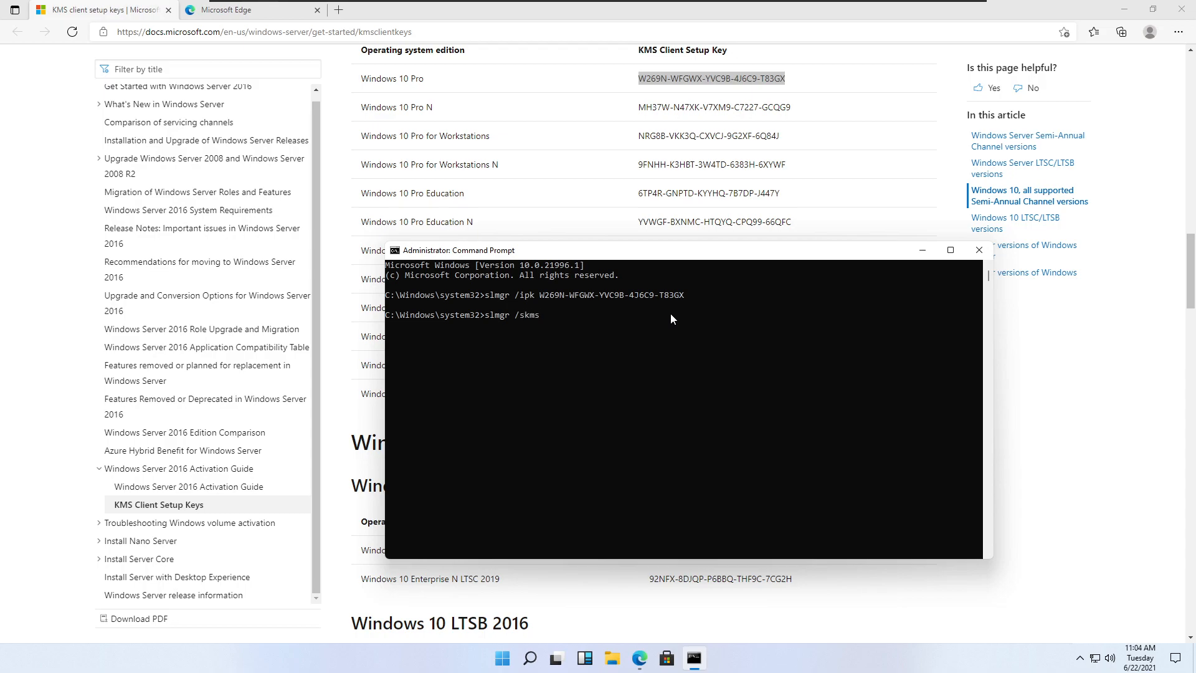
{"action": "type", "text": "kms8.msguides.c"}
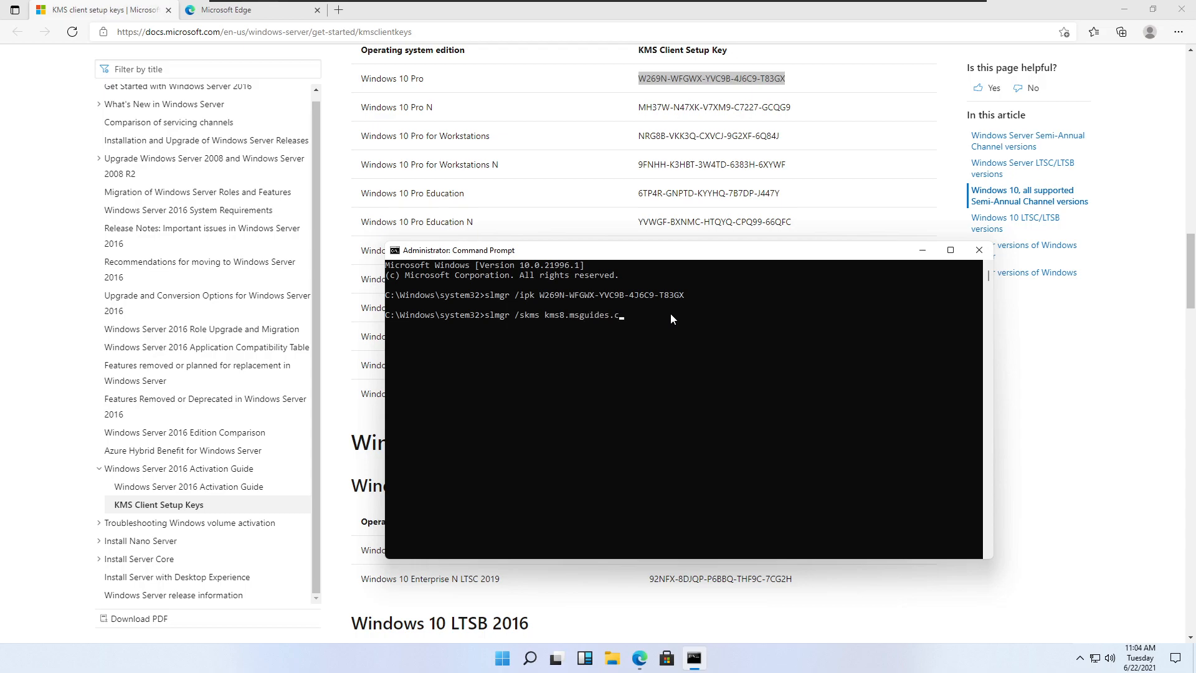
{"action": "type", "text": "om"}
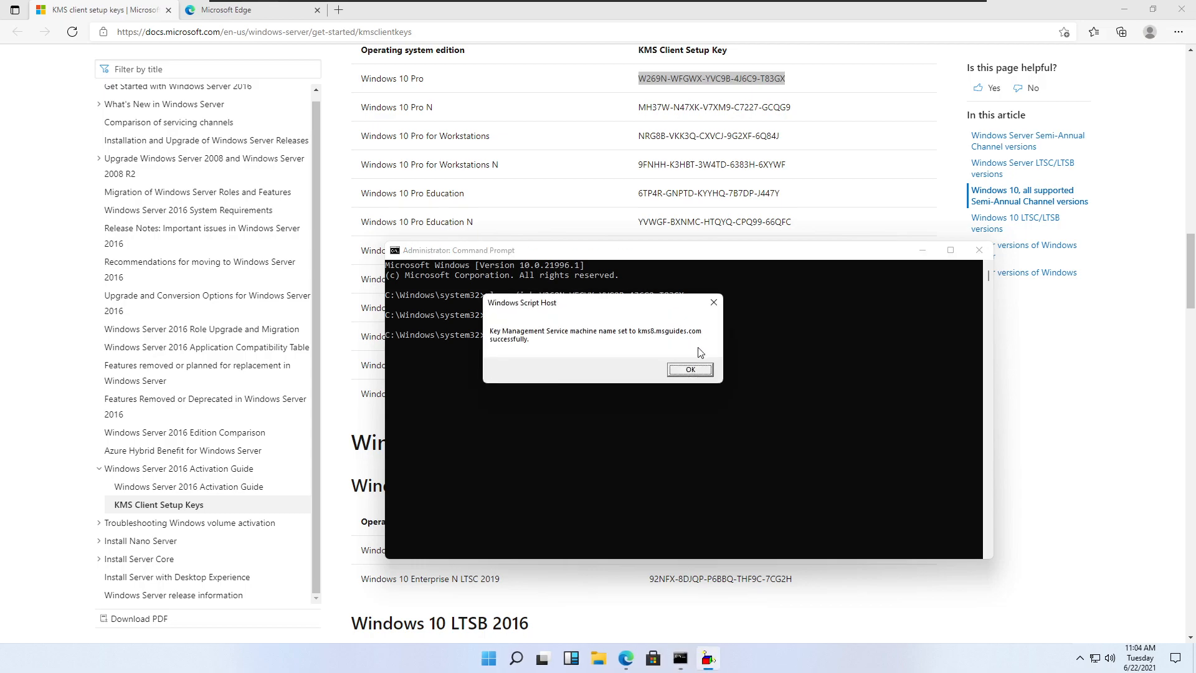
{"action": "left_click", "coordinate": [688, 368]}
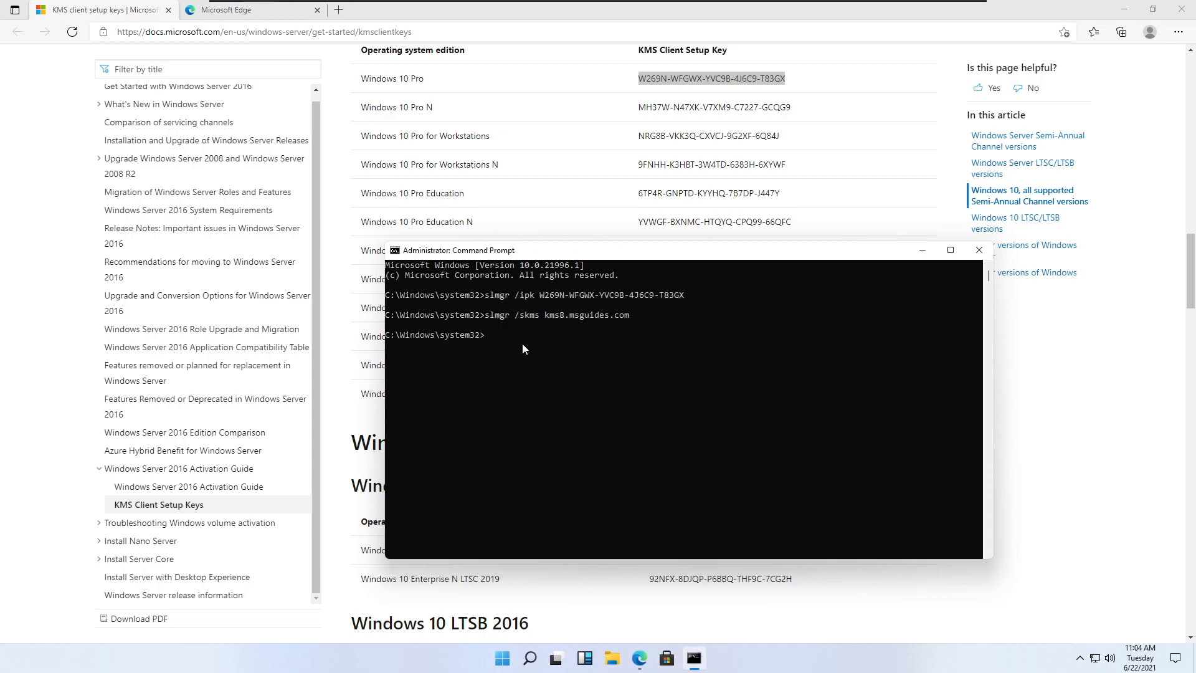
Step: Run slmgr /ato and acknowledge the 'Product activated successfully' message
{"action": "type", "text": "slmgr /ato"}
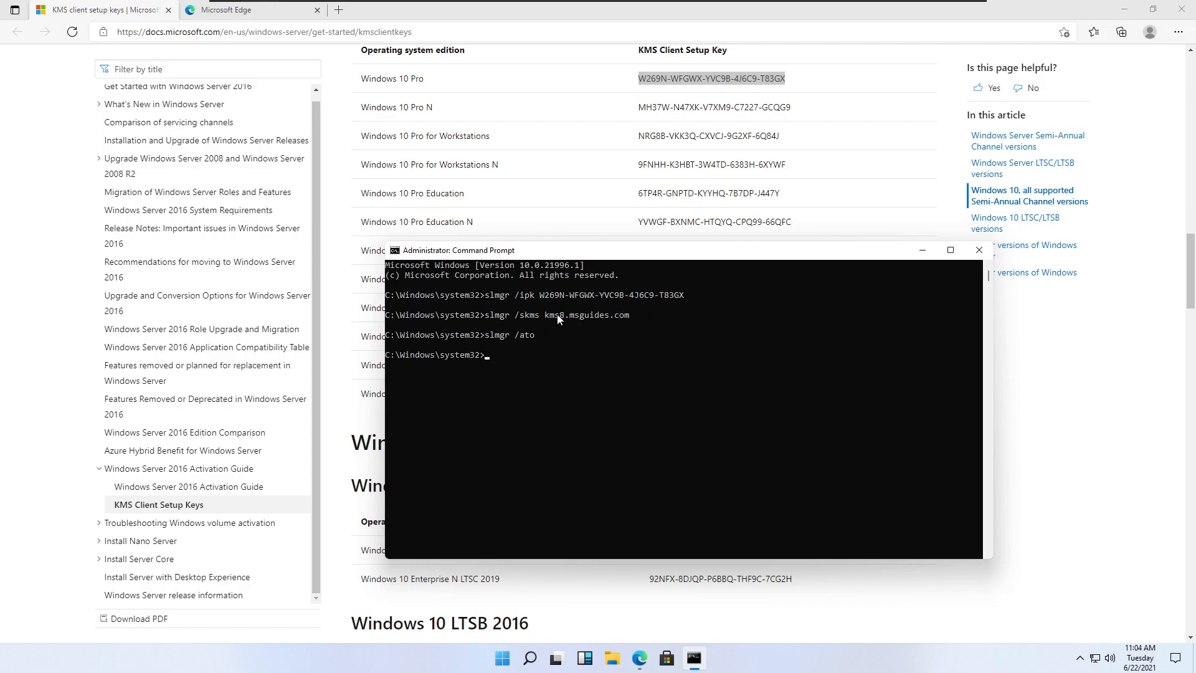
{"action": "mouse_move", "coordinate": [605, 329]}
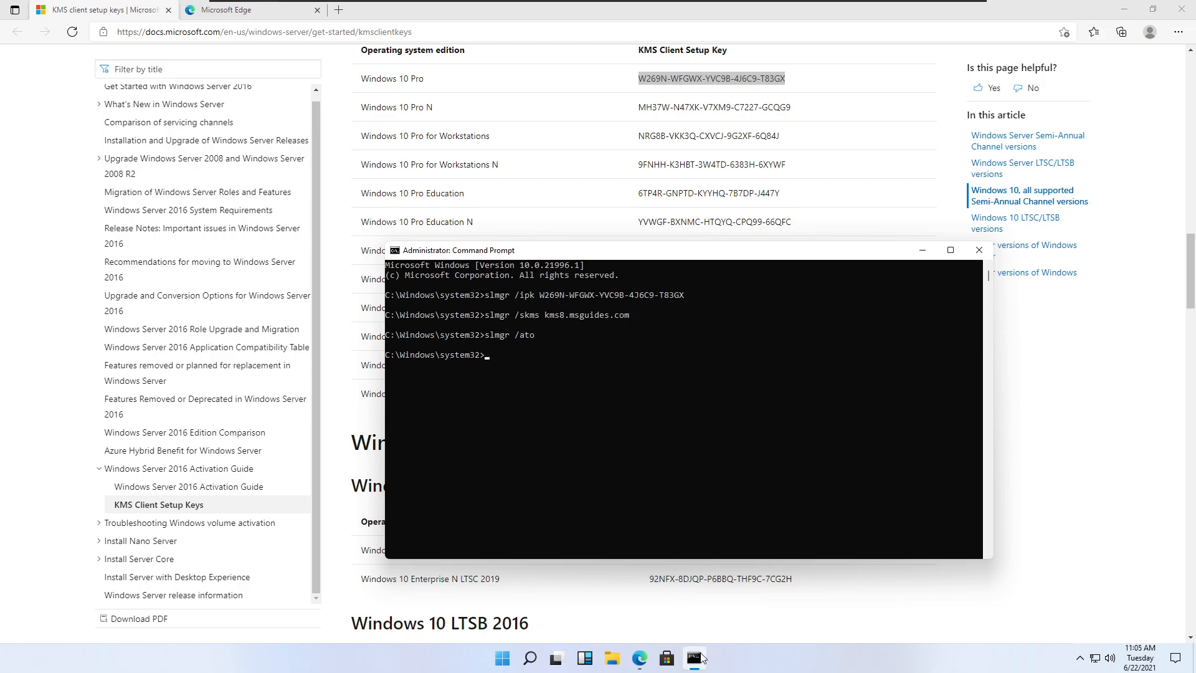
{"action": "mouse_move", "coordinate": [801, 650]}
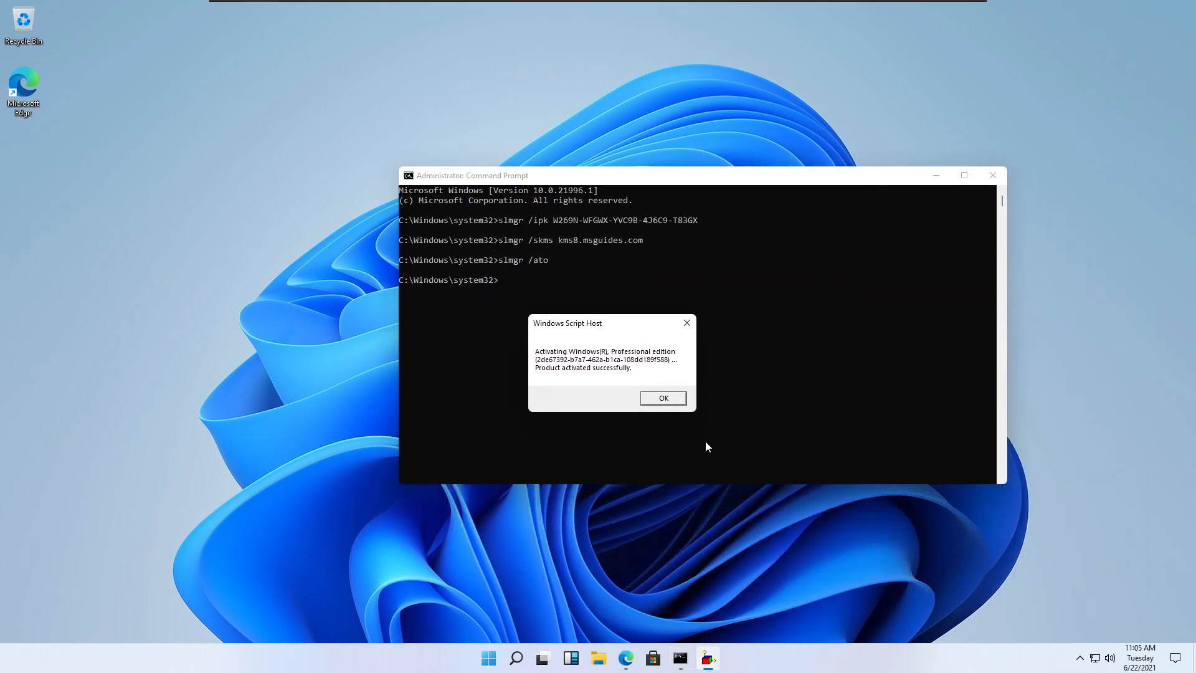
{"action": "mouse_move", "coordinate": [581, 365]}
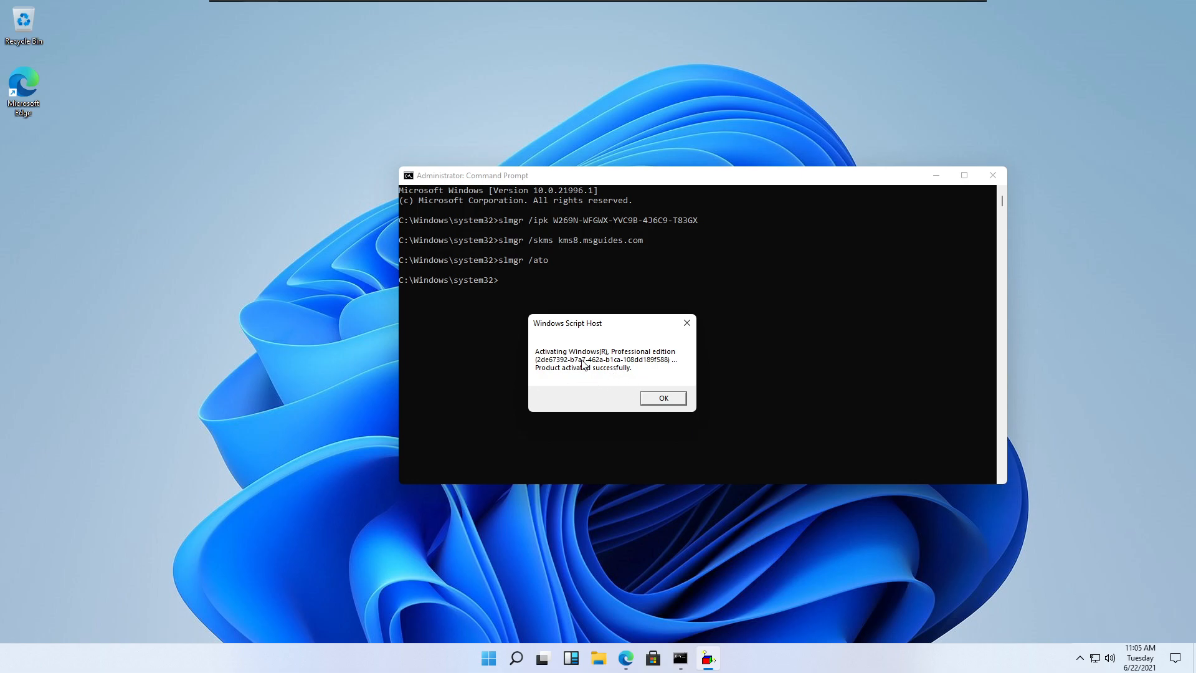
{"action": "left_click", "coordinate": [661, 398]}
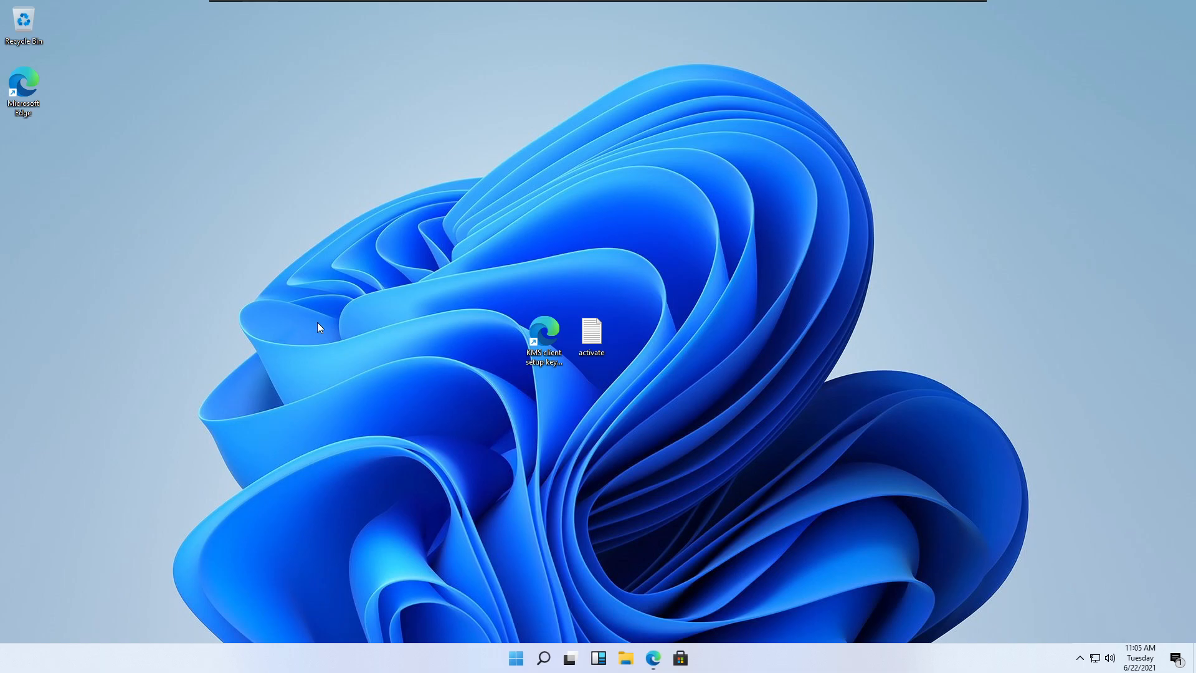
{"action": "mouse_move", "coordinate": [573, 642]}
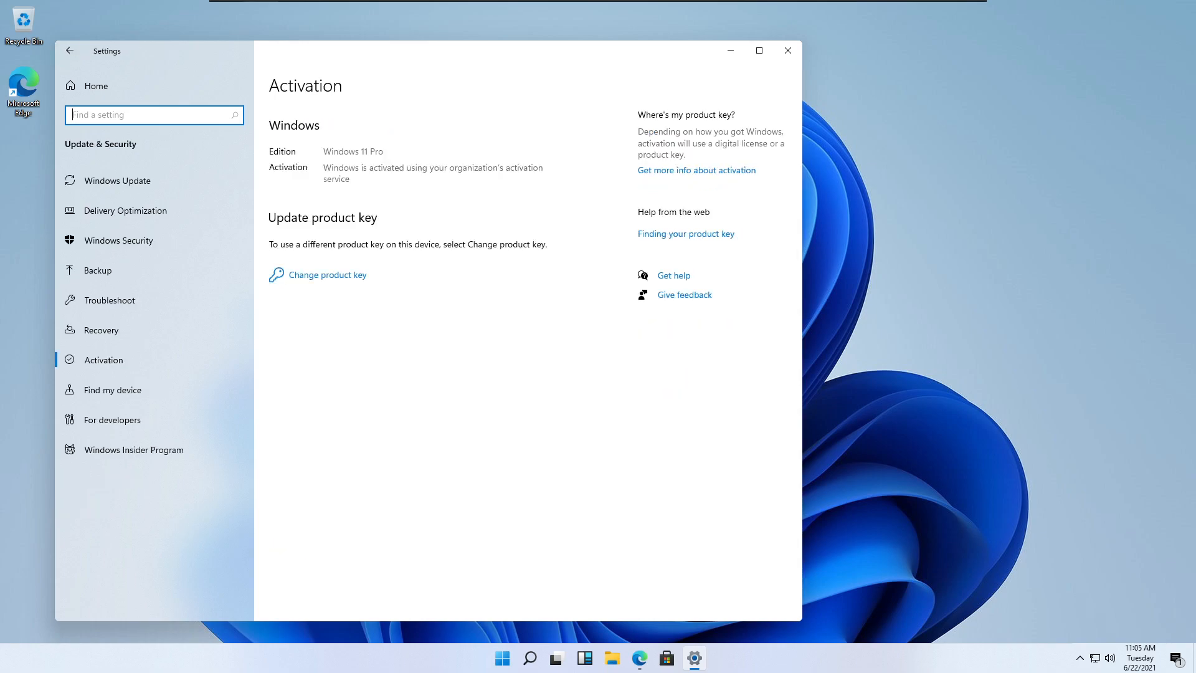
{"action": "mouse_move", "coordinate": [352, 179]}
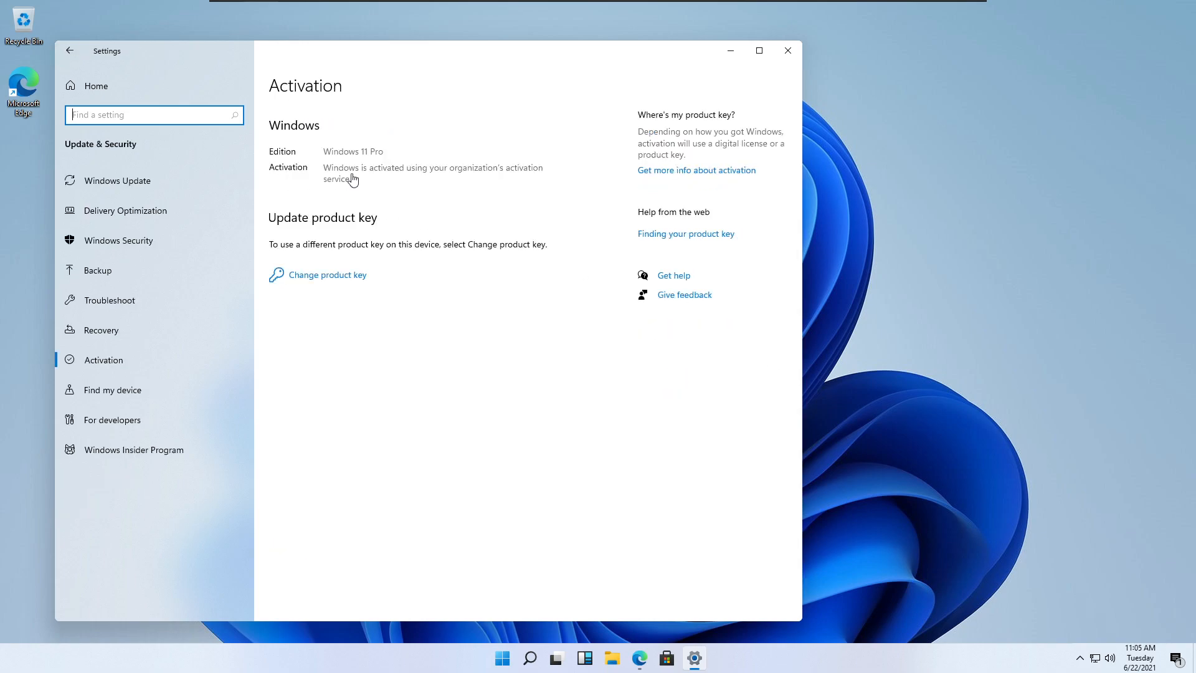
{"action": "mouse_move", "coordinate": [406, 176]}
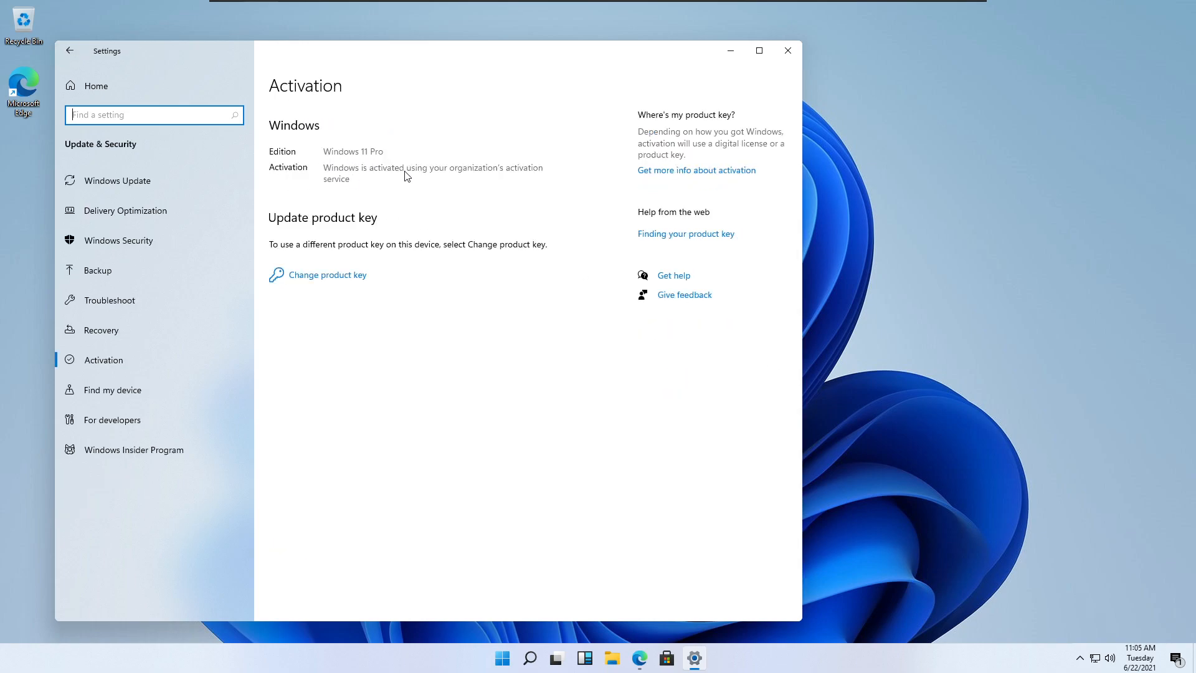
{"action": "mouse_move", "coordinate": [518, 175]}
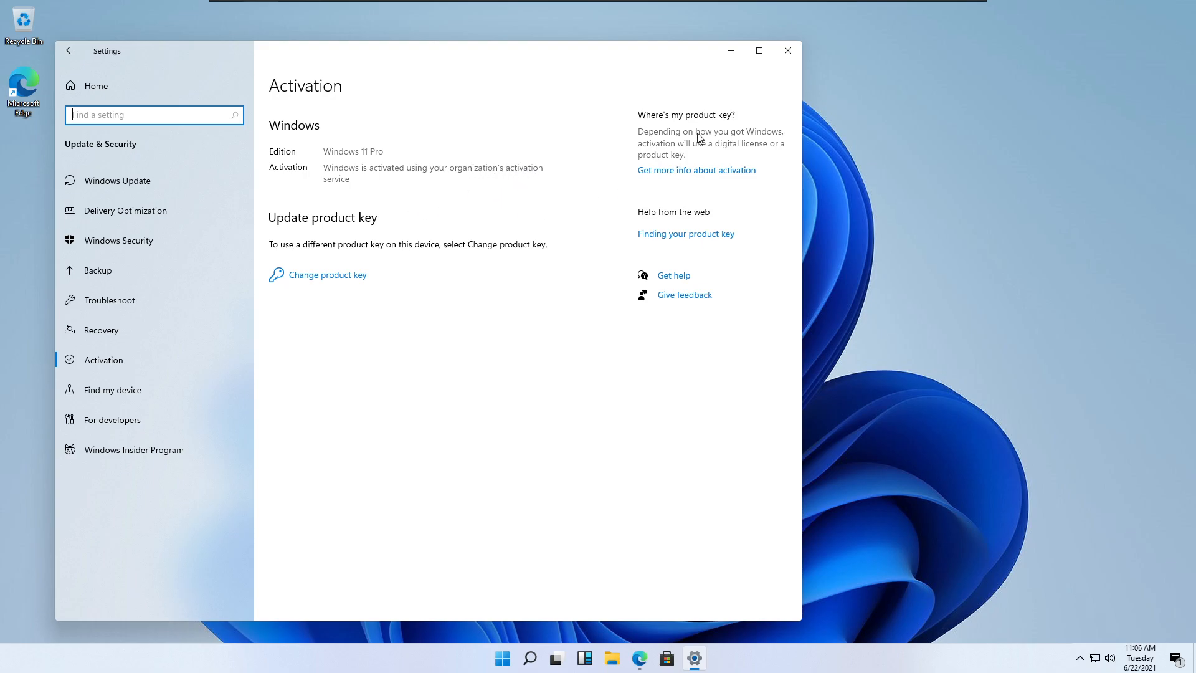
Step: Close the Settings Activation page after confirming Windows 11 Pro is activated
{"action": "left_click", "coordinate": [787, 50]}
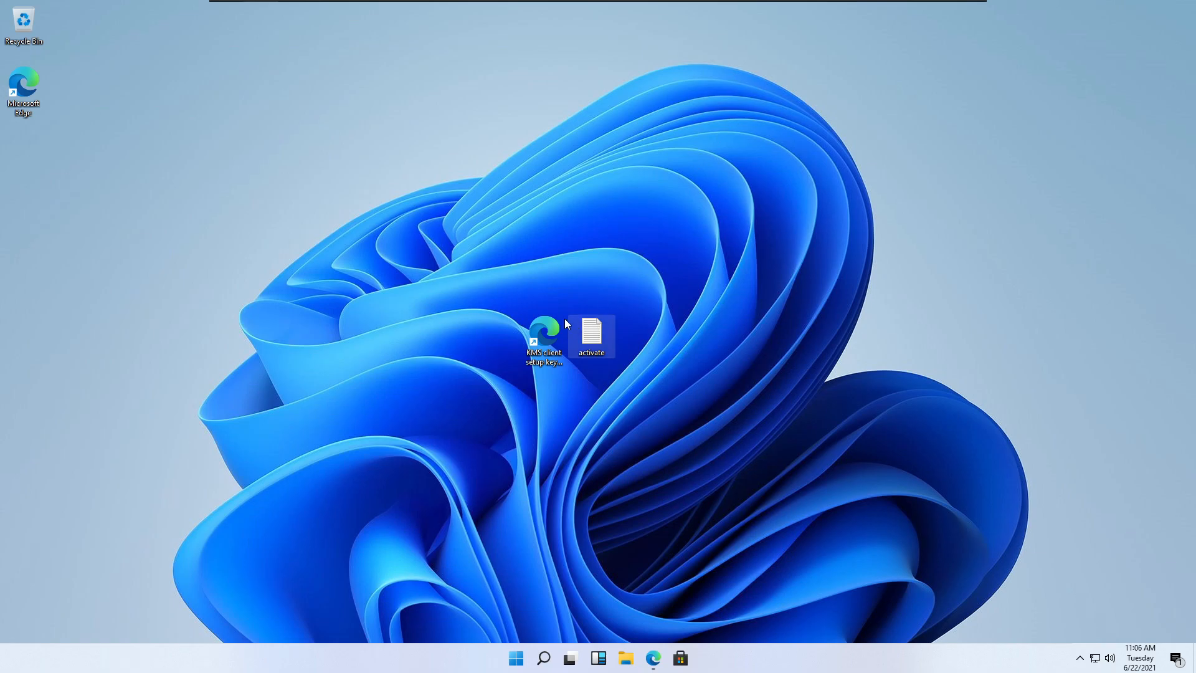
{"action": "left_click", "coordinate": [543, 339]}
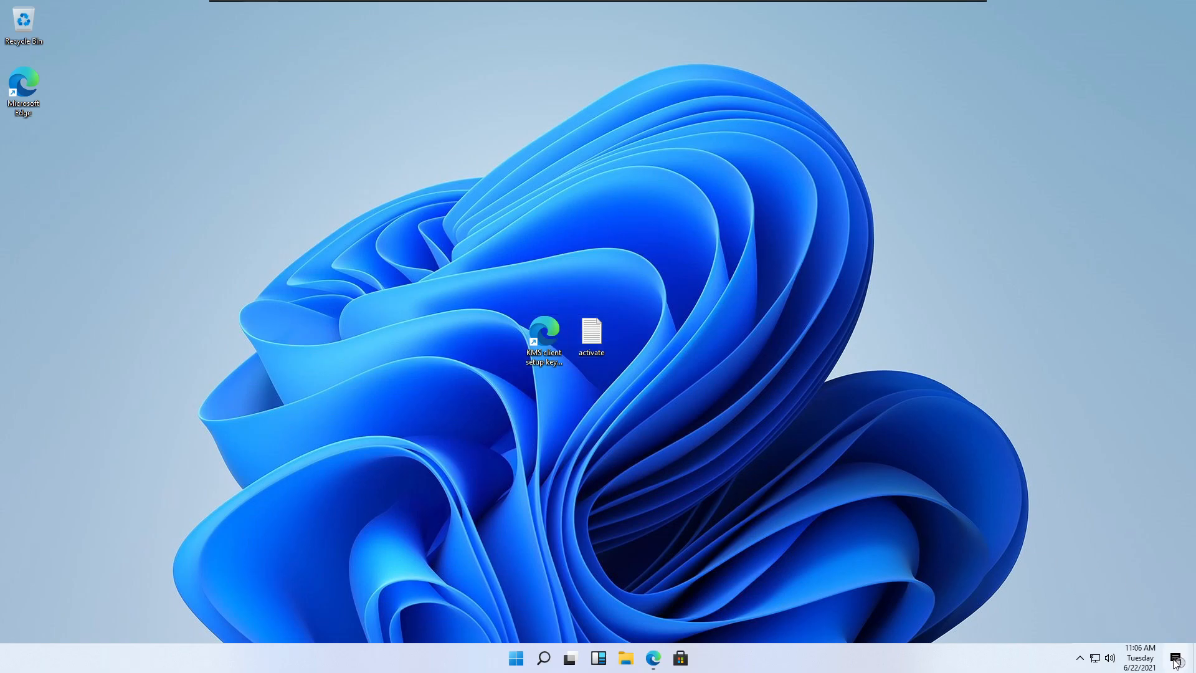
{"action": "mouse_move", "coordinate": [565, 186]}
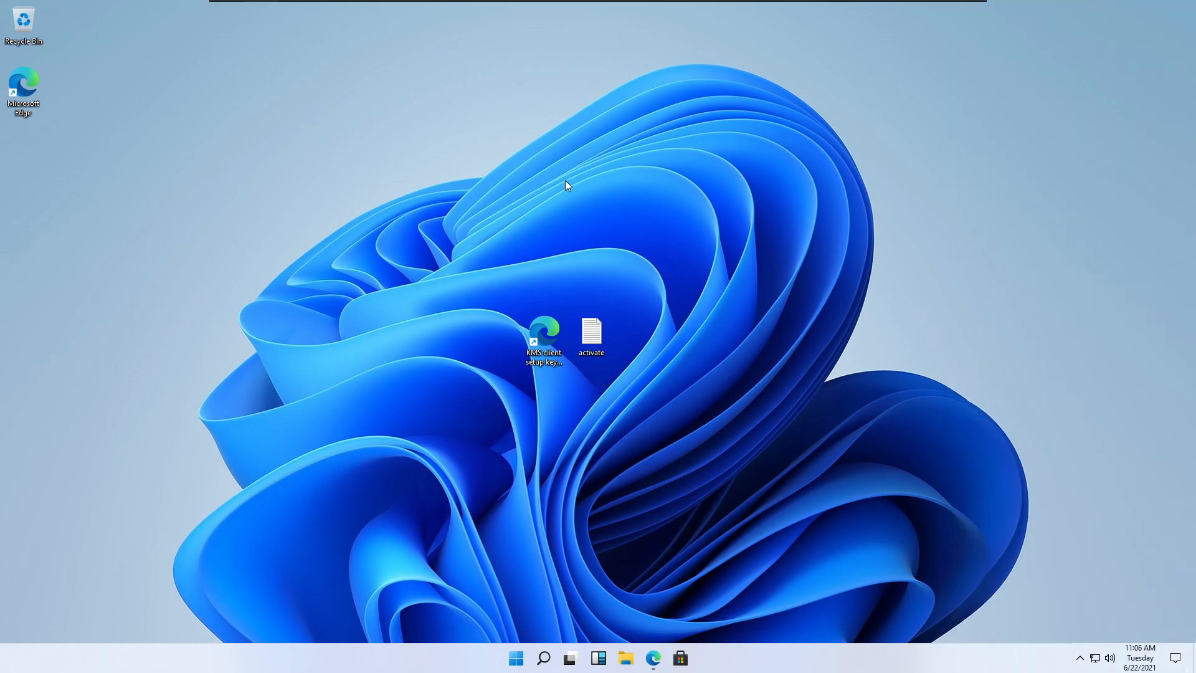